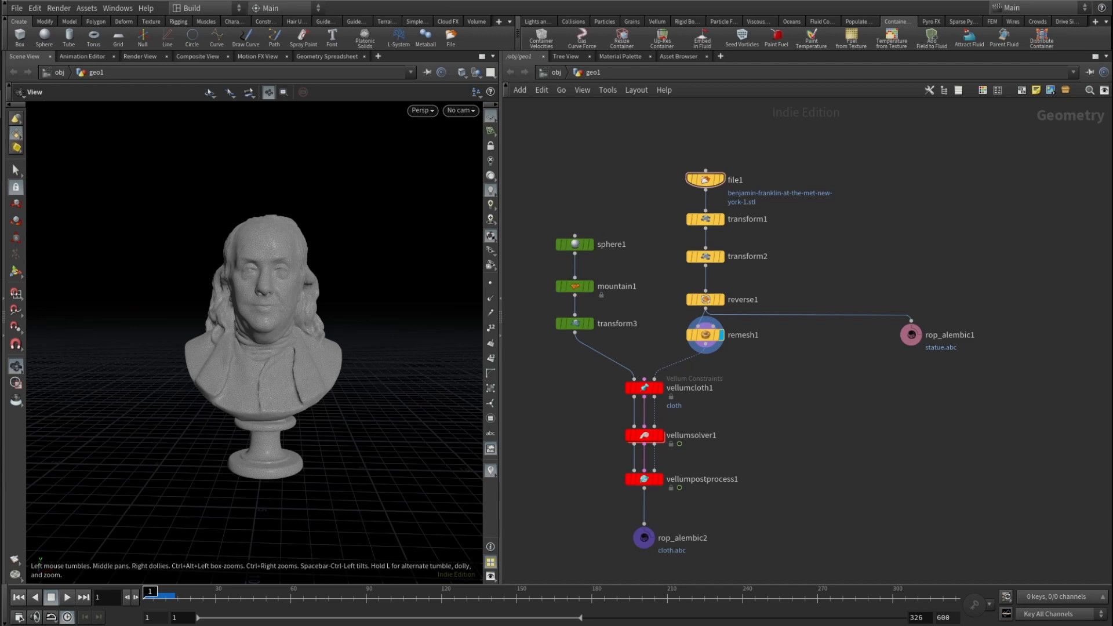
mouse_move(858, 244)
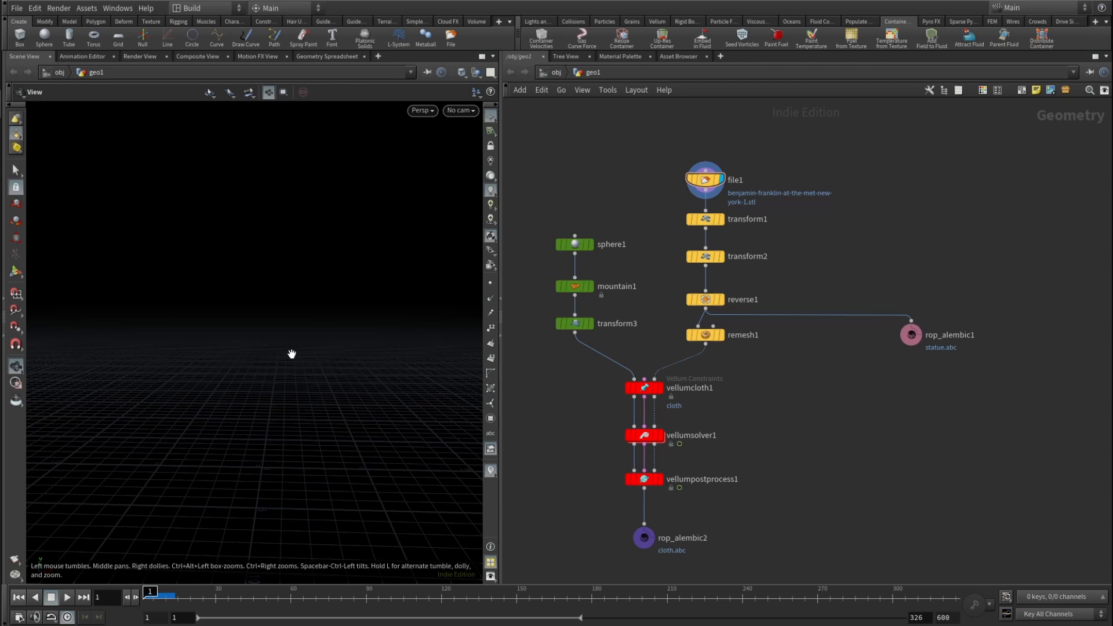
- Display the bust file, then transform2, whose Translate Y is $YMIN
left_click(705, 178)
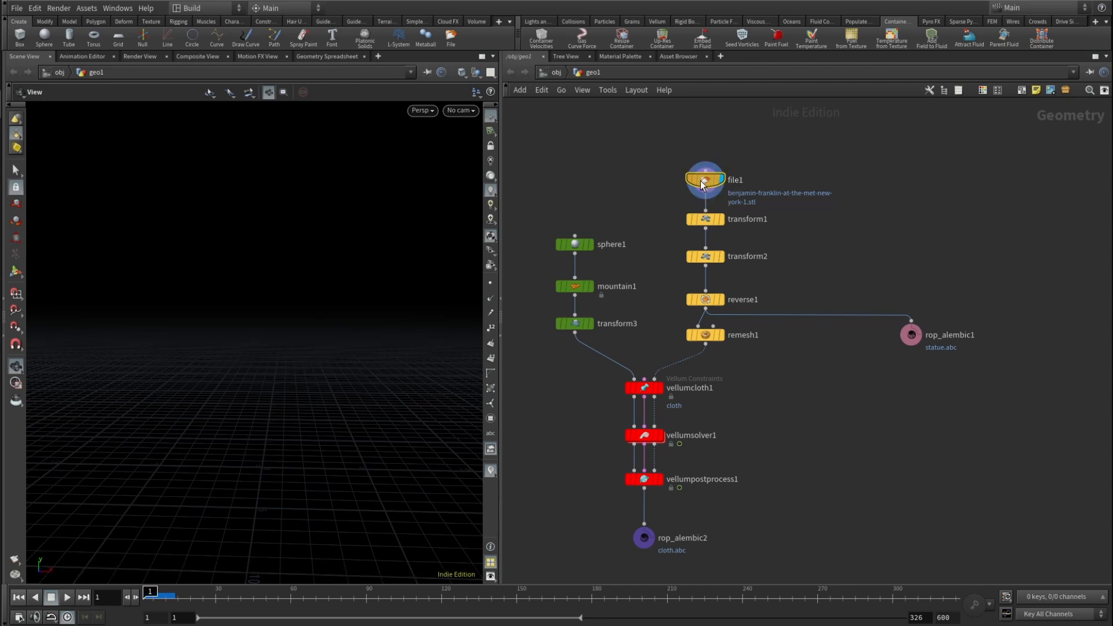
mouse_move(316, 281)
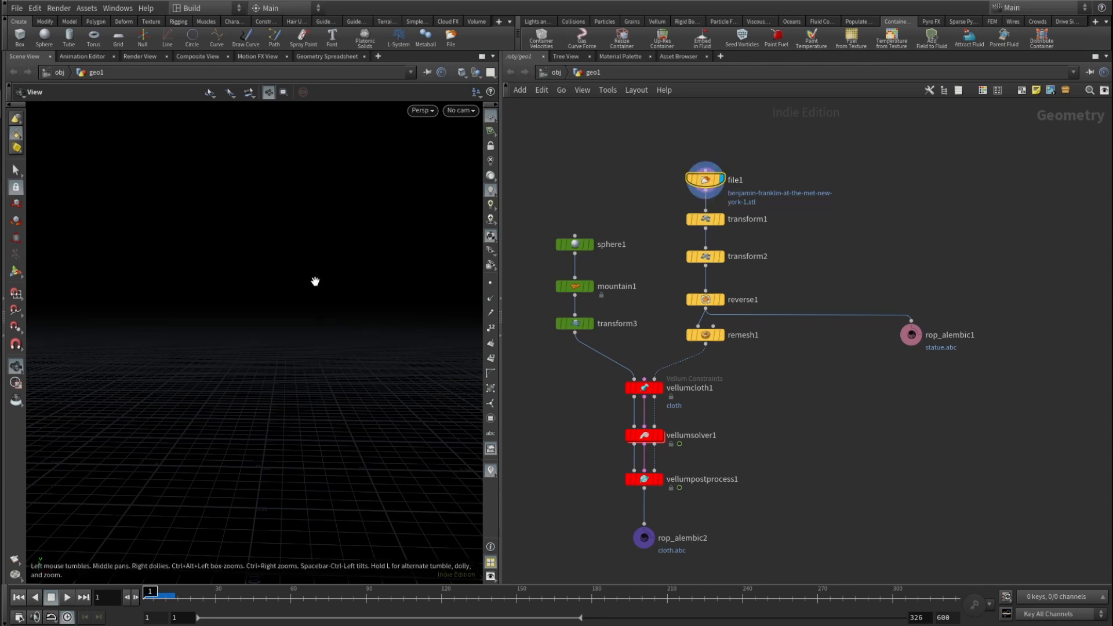
left_click(705, 219)
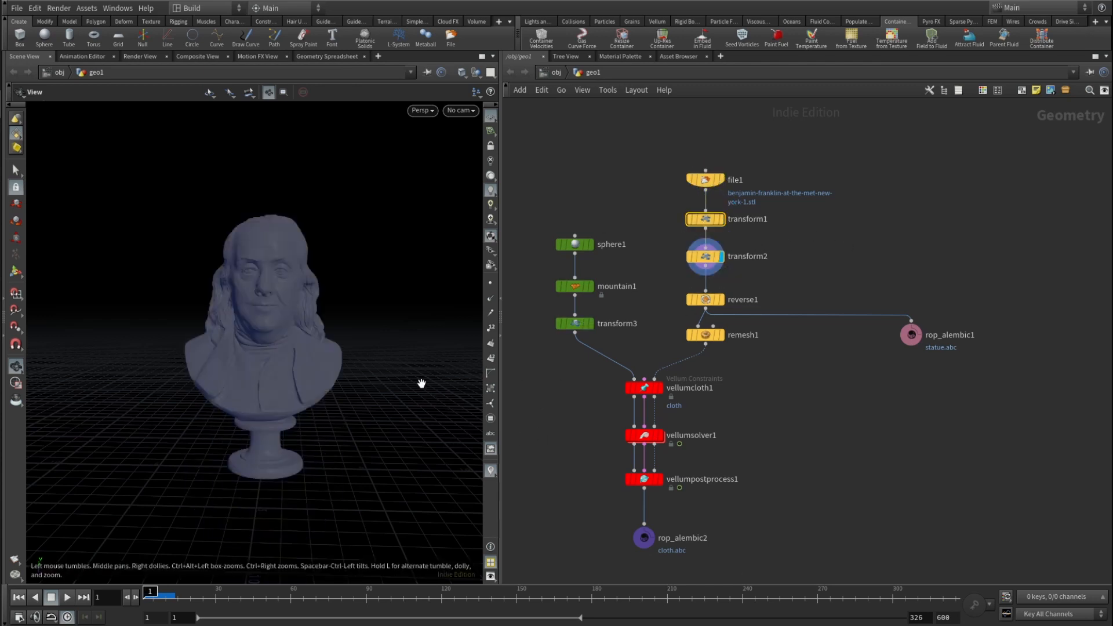
left_click(705, 256)
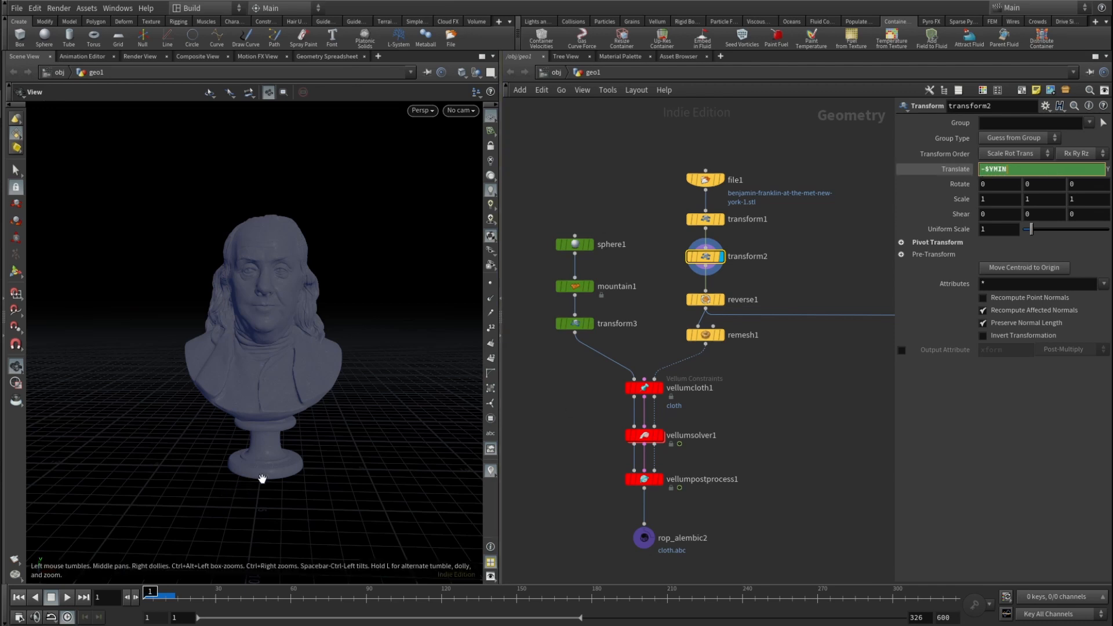
mouse_move(266, 481)
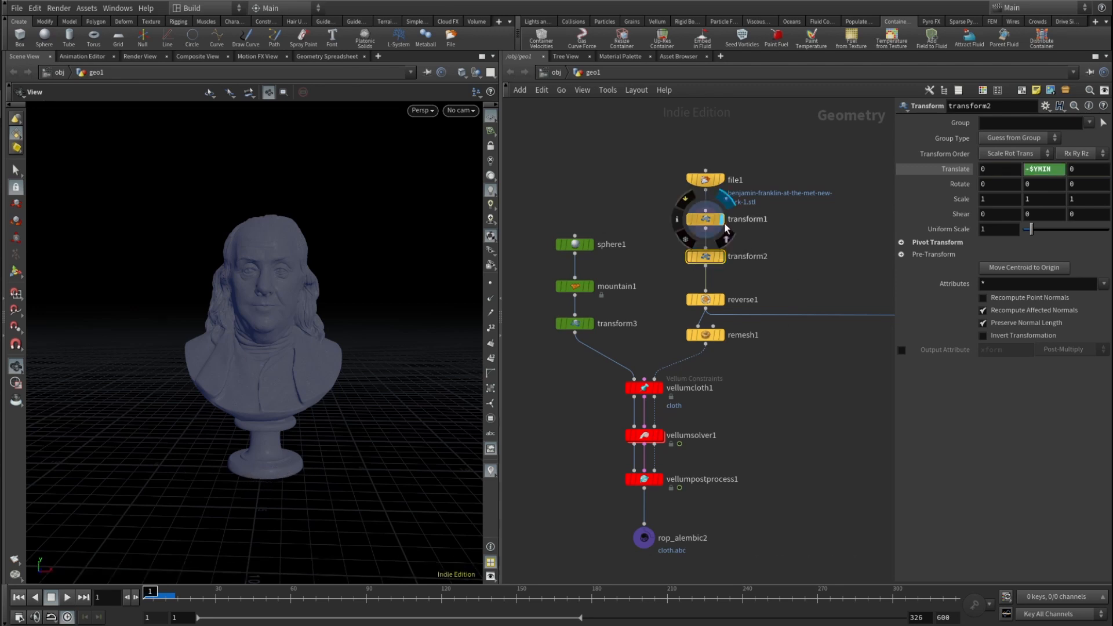
- Review transform1, reverse1 and the statue Alembic export targeting statue.abc
left_click(705, 218)
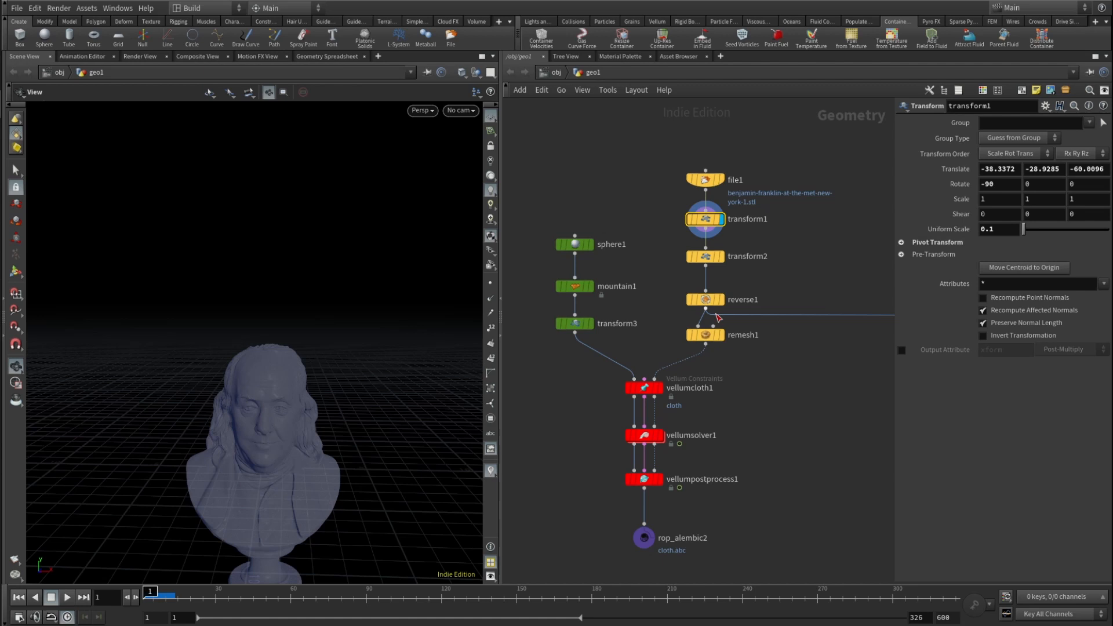
left_click(705, 299)
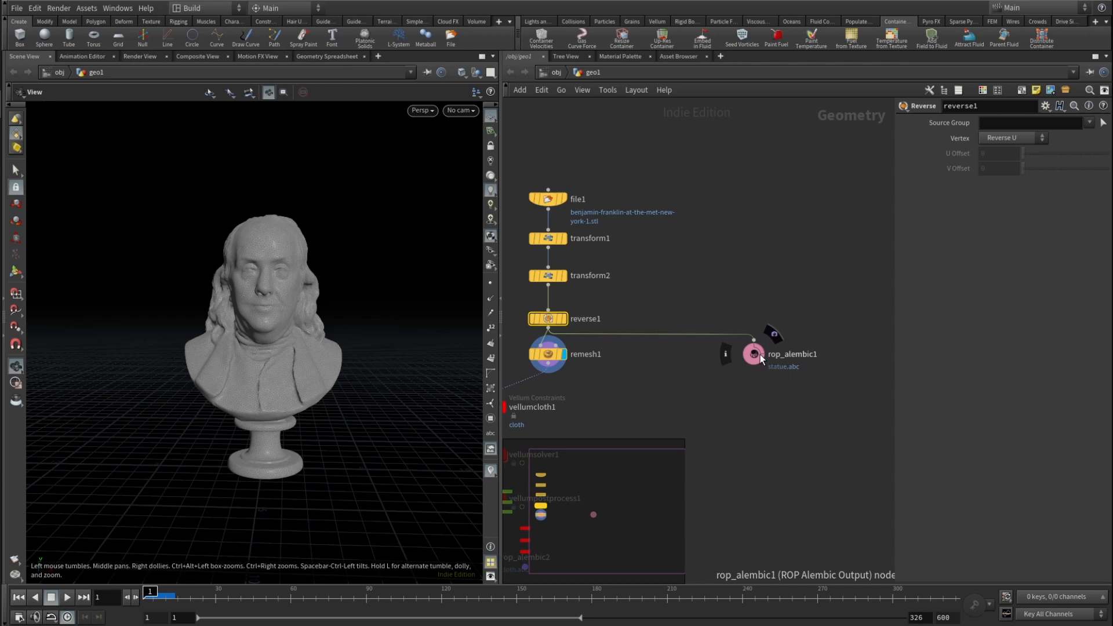
left_click(753, 354)
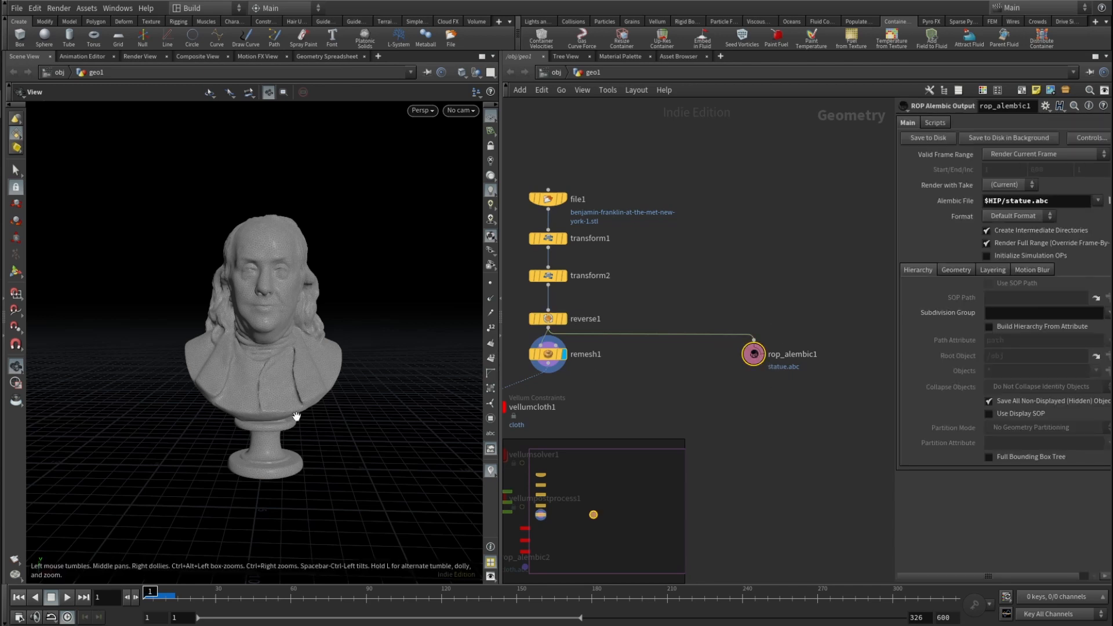
mouse_move(285, 404)
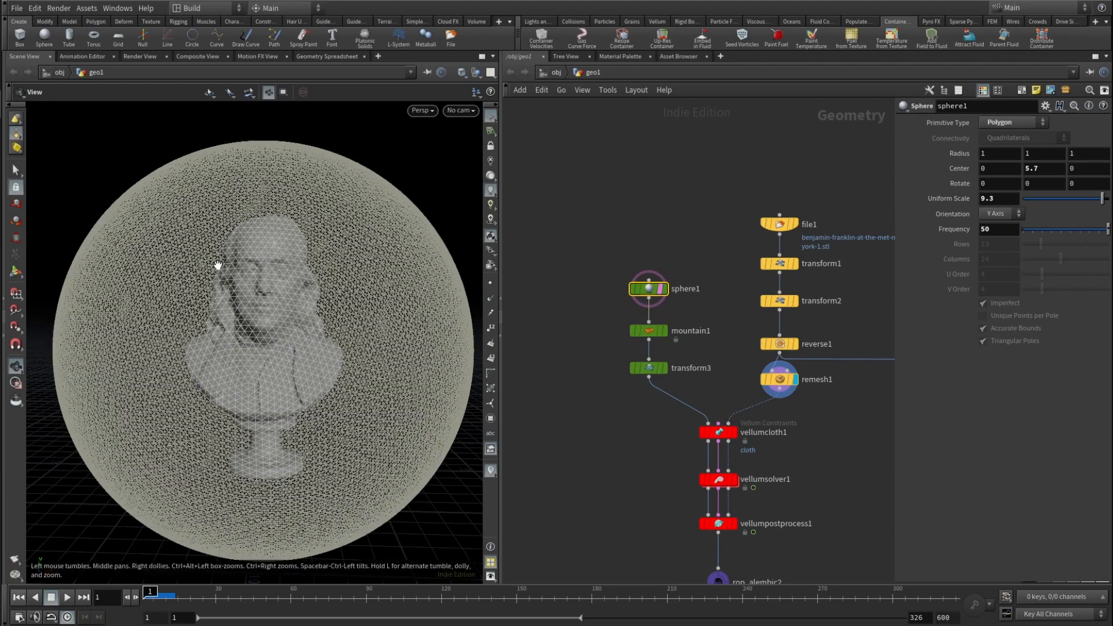
- Orbit the viewport around the sphere enclosing the bust
left_click_drag(216, 266, 459, 334)
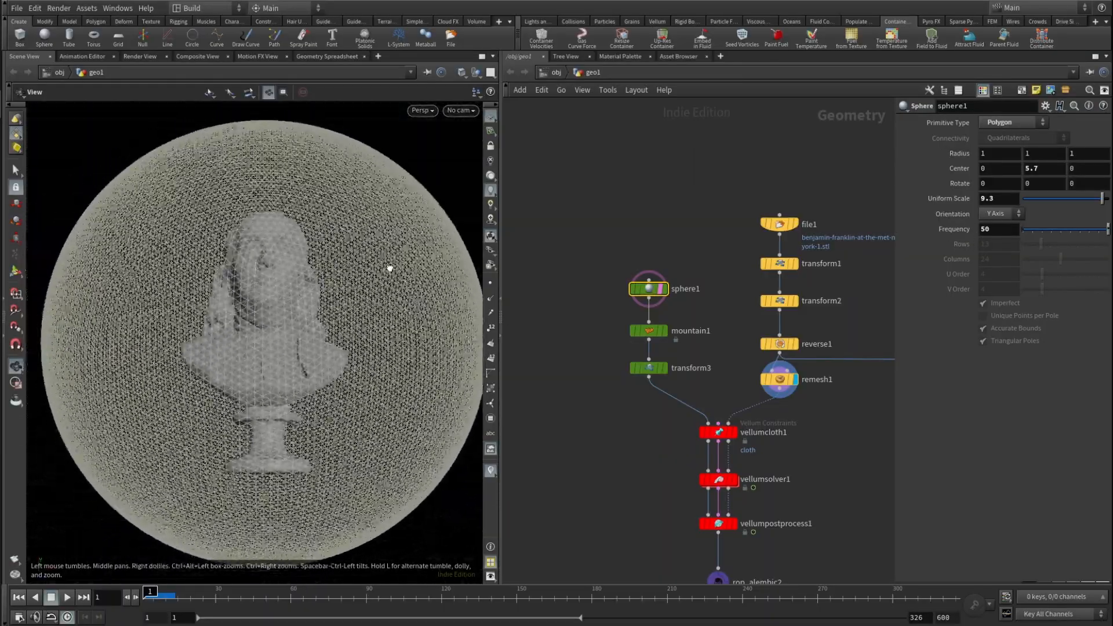
left_click_drag(388, 269, 307, 223)
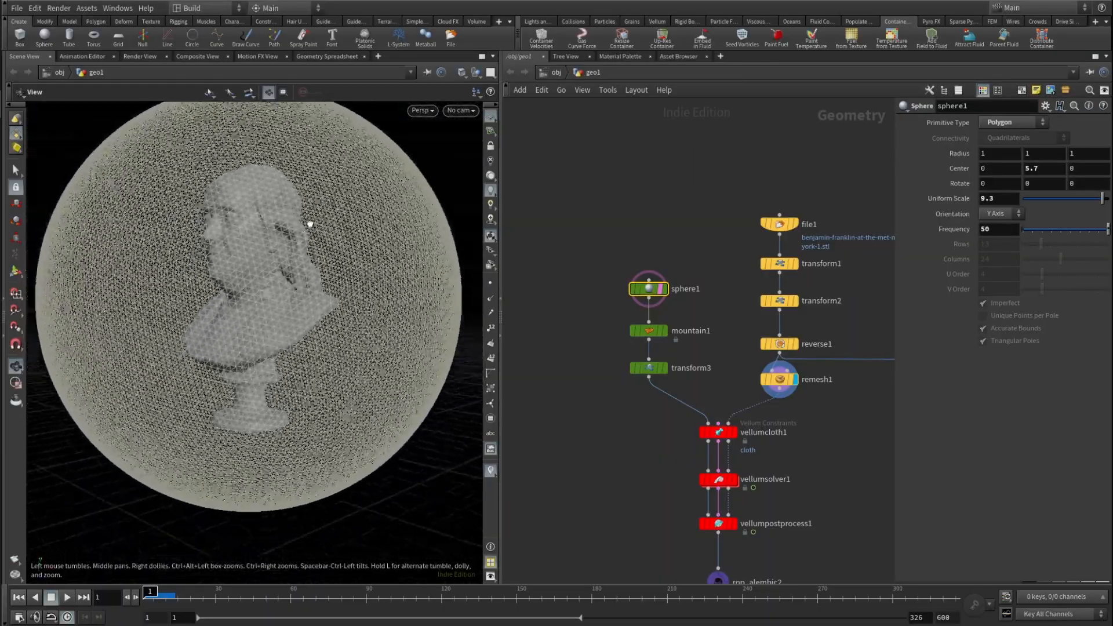
left_click_drag(306, 224, 268, 247)
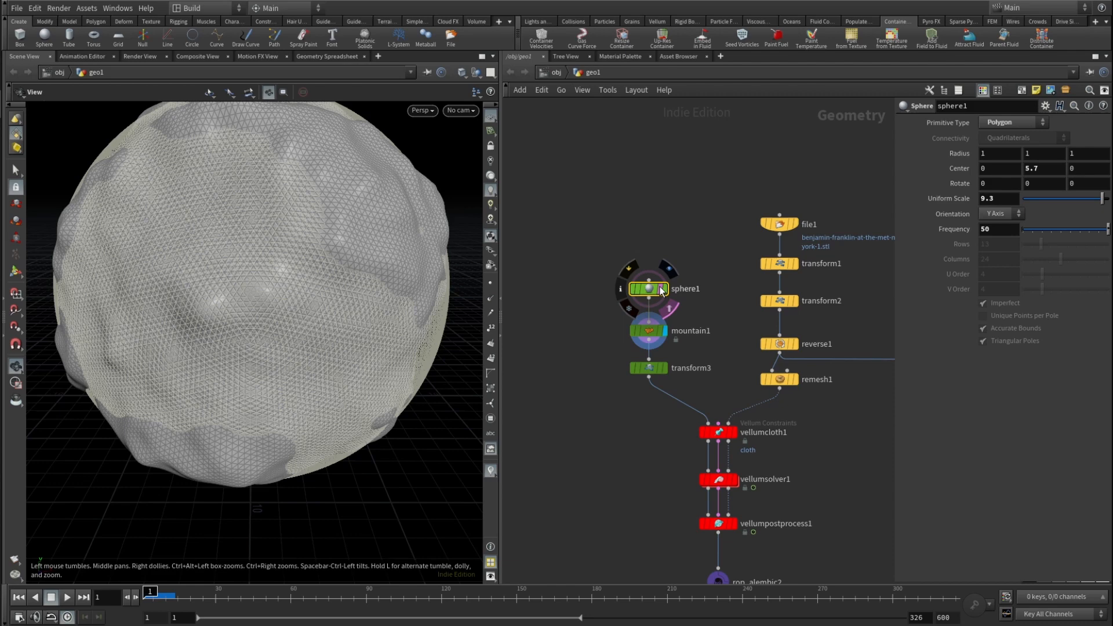
- Show mountain1's noise settings: height 4.31, element size 8.06, Max Octaves
left_click(648, 330)
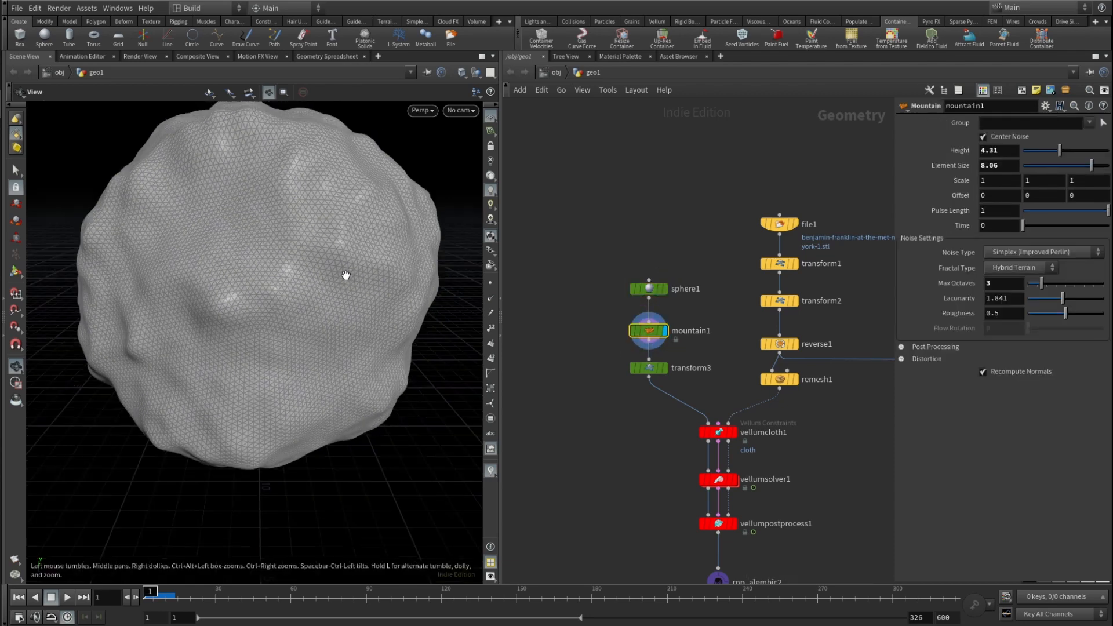
left_click_drag(346, 275, 341, 298)
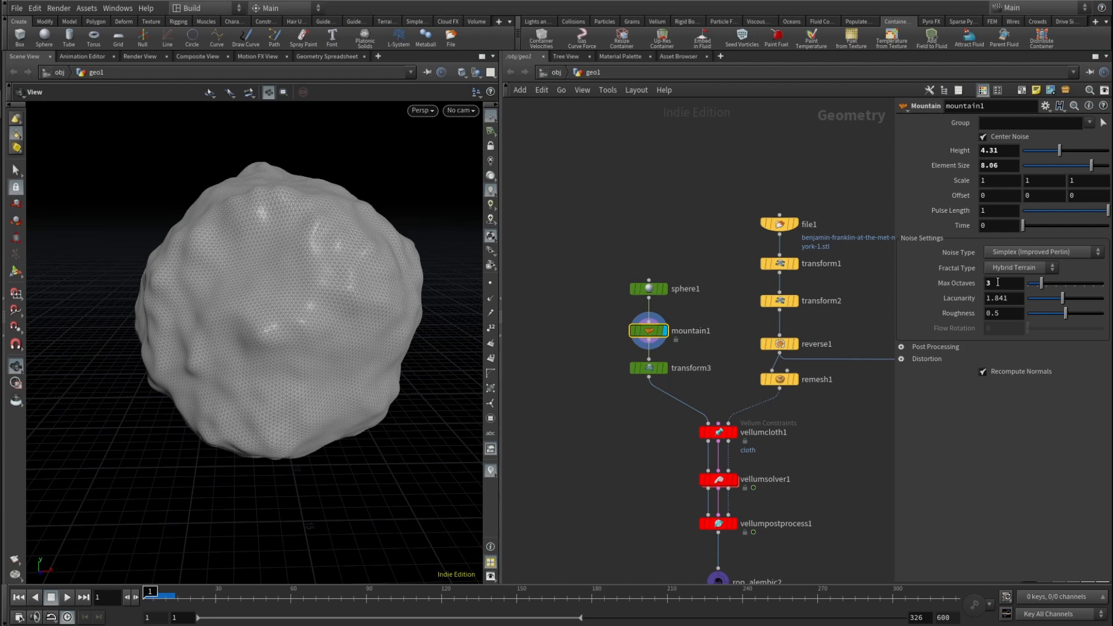
left_click(647, 367)
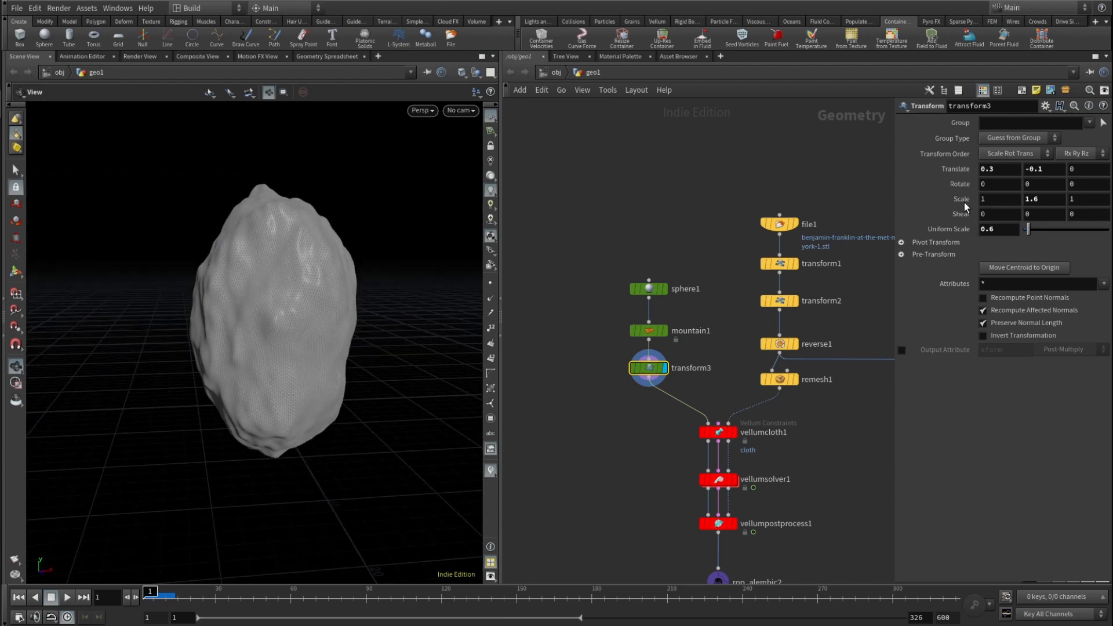
mouse_move(955, 169)
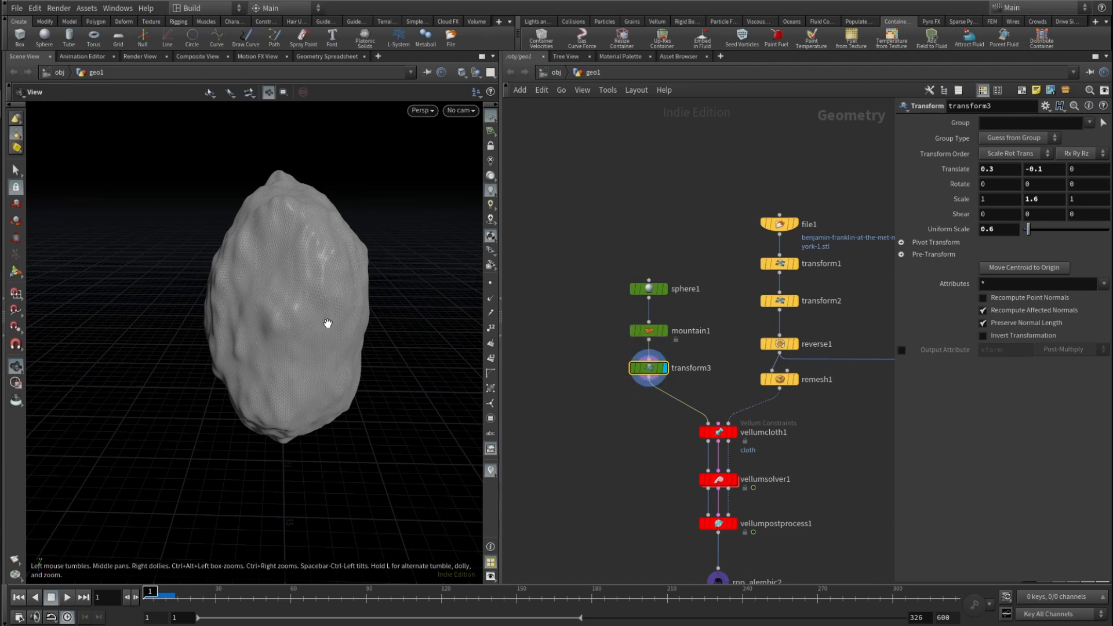
mouse_move(449, 336)
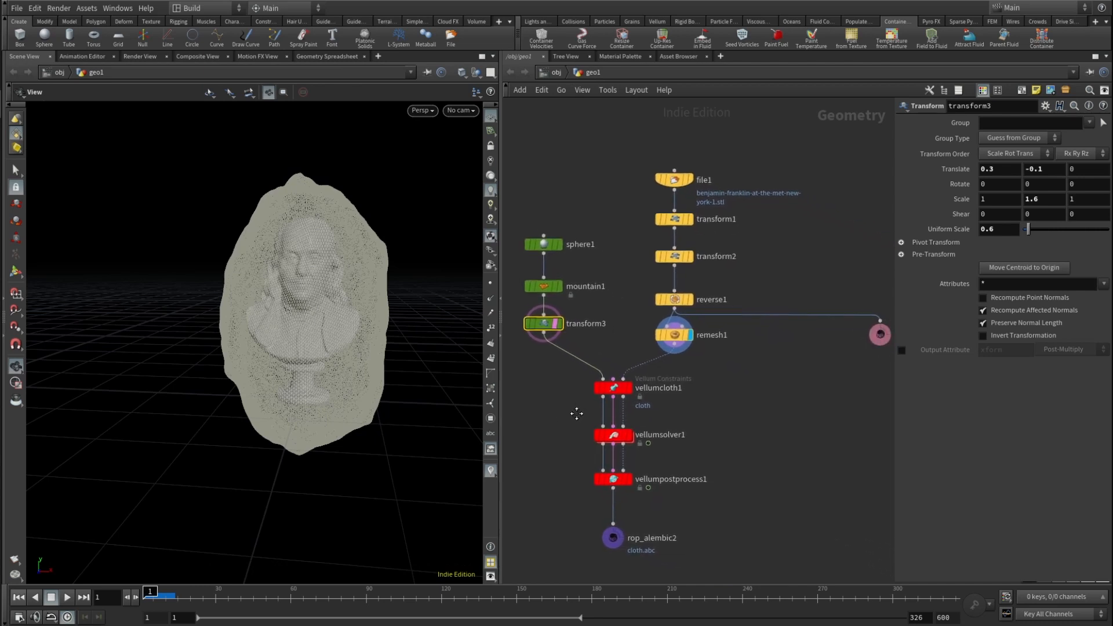
- Display vellumcloth1 and scroll to its stretch 10000 and bend 0.0001 stiffness
left_click(613, 388)
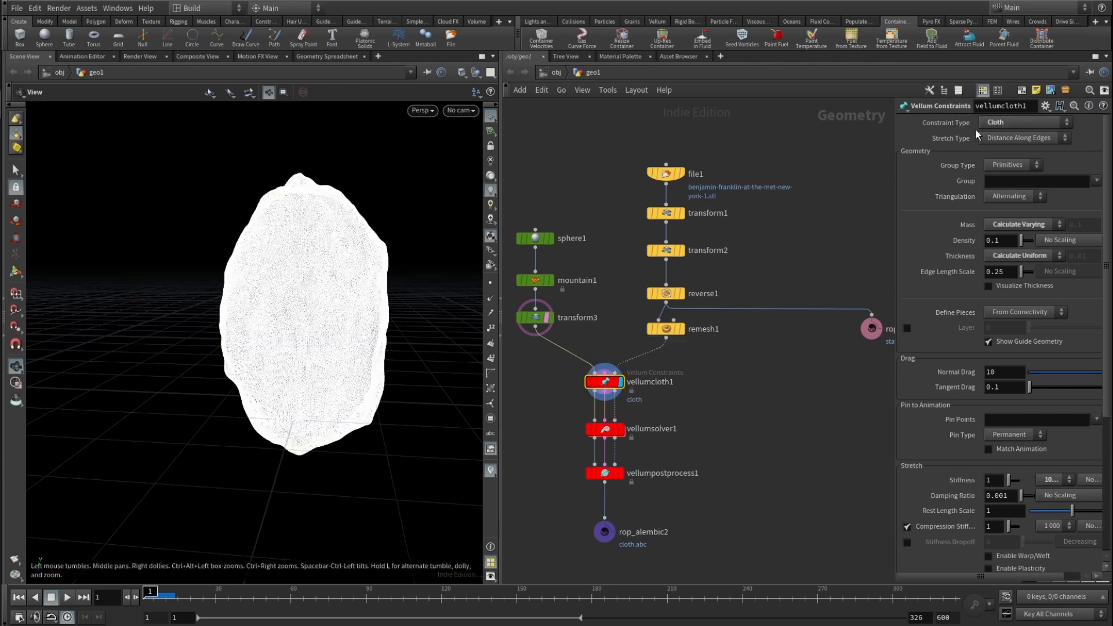
mouse_move(1018, 218)
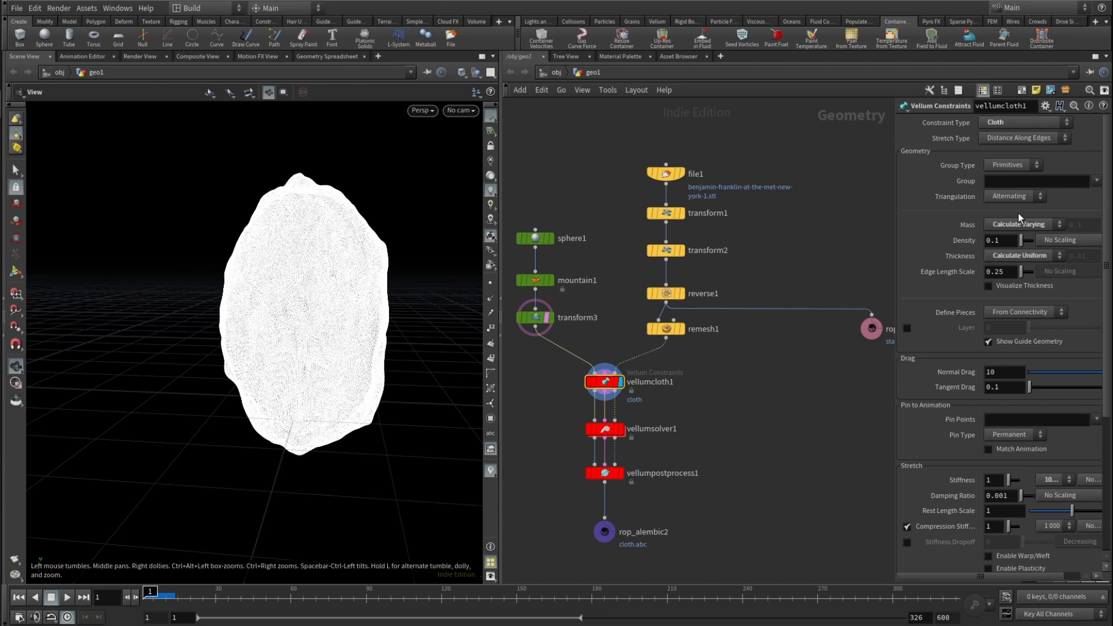
mouse_move(1031, 230)
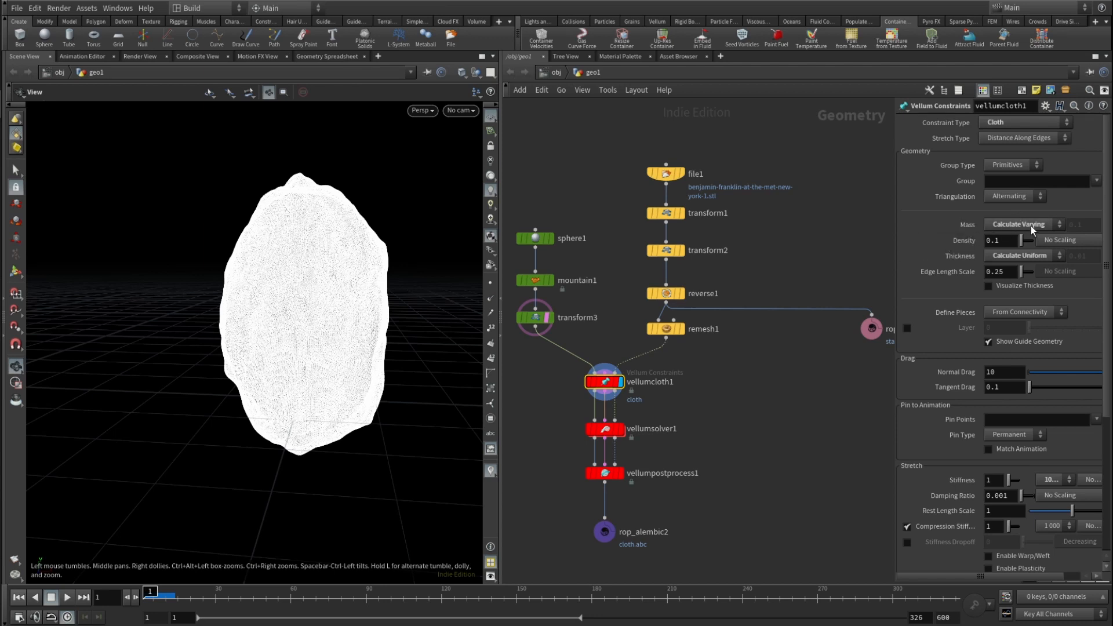
mouse_move(1036, 261)
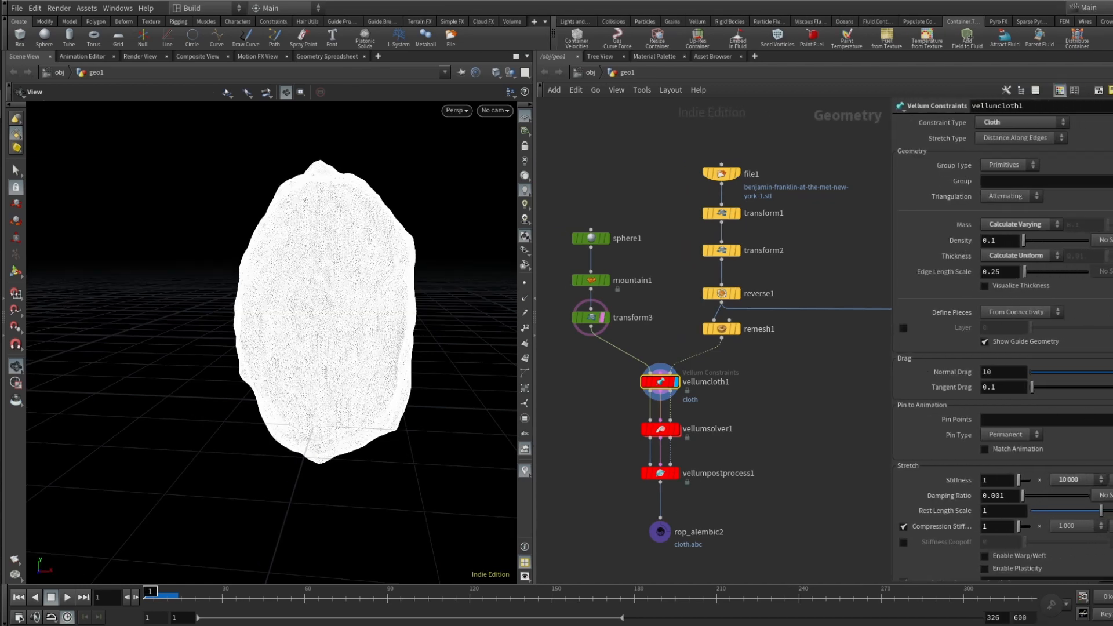
scroll("down", 3)
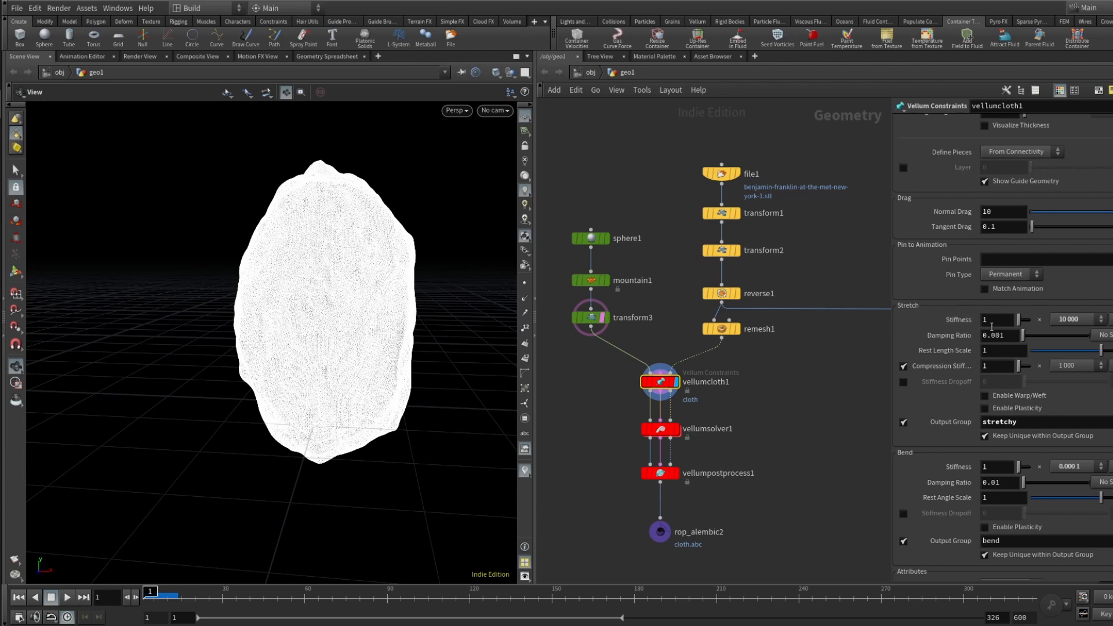
mouse_move(1067, 331)
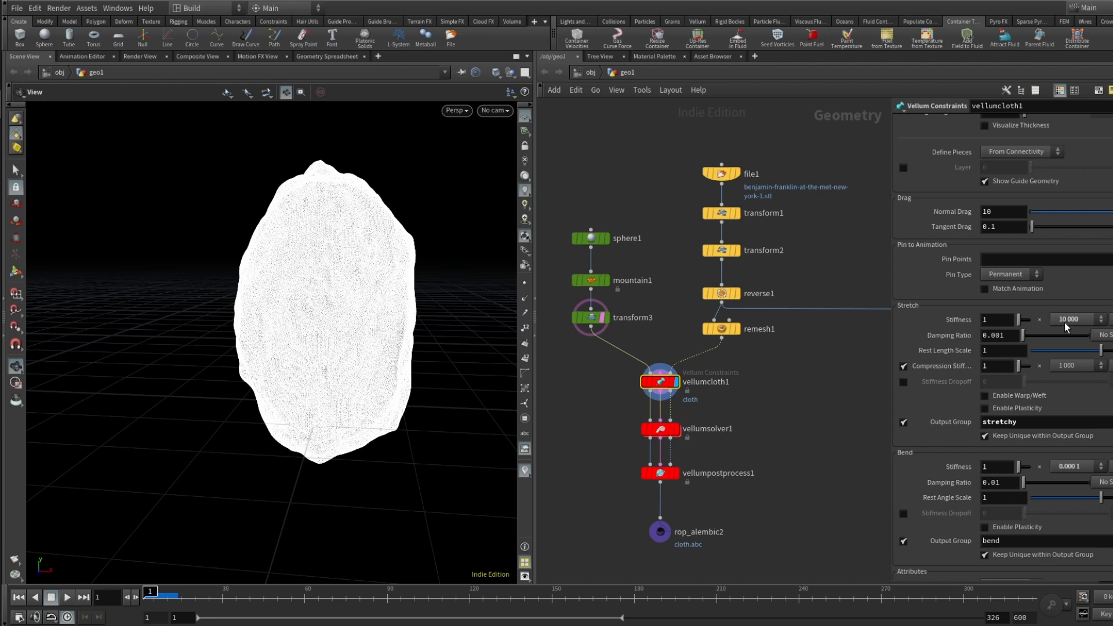
scroll("down", 3)
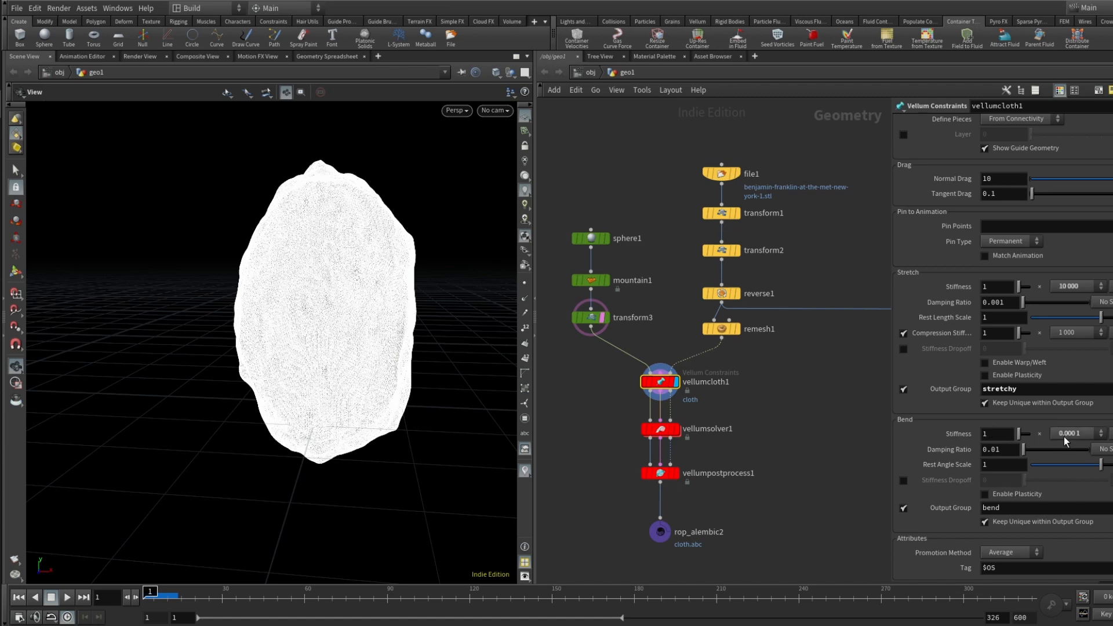
mouse_move(1070, 443)
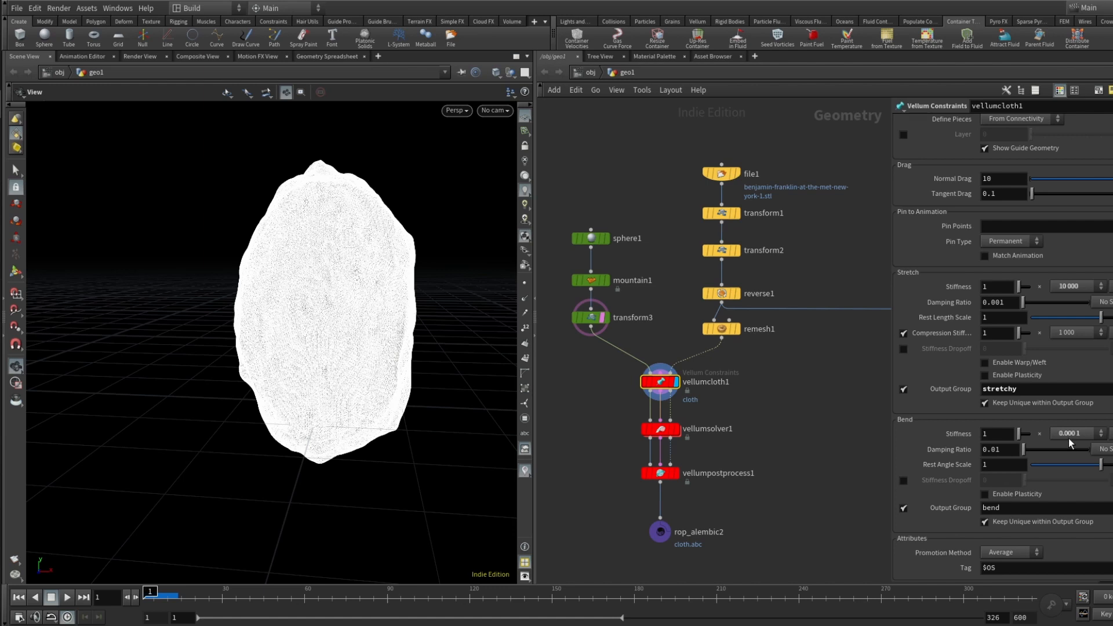
left_click(1038, 433)
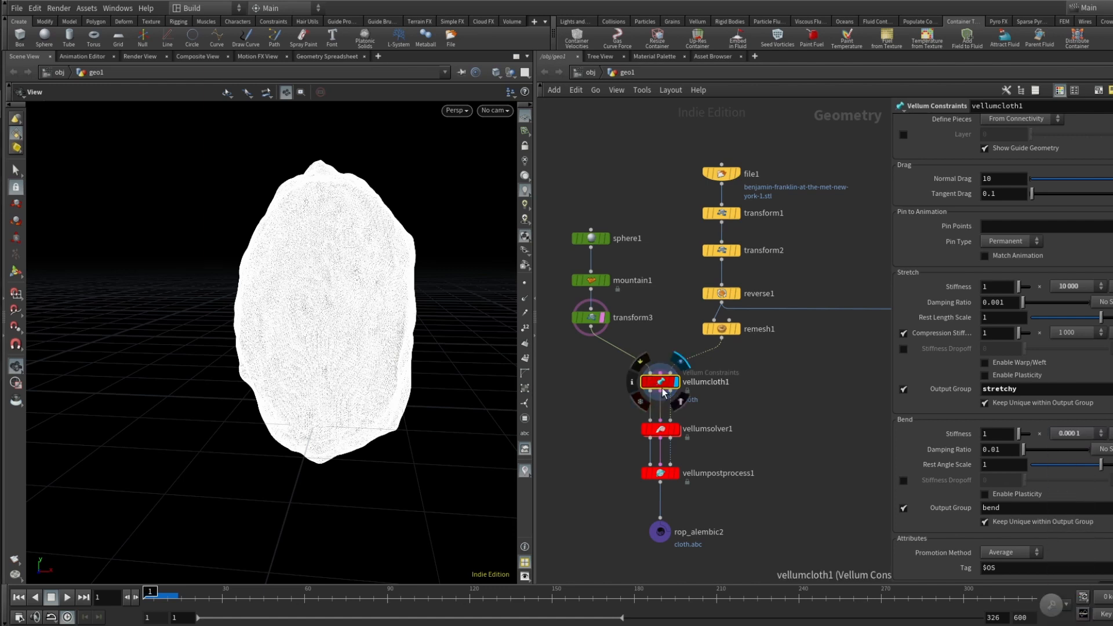
- Dive into vellumcloth1, return to geo1 and show the vellum solver's Solver settings
double_click(658, 381)
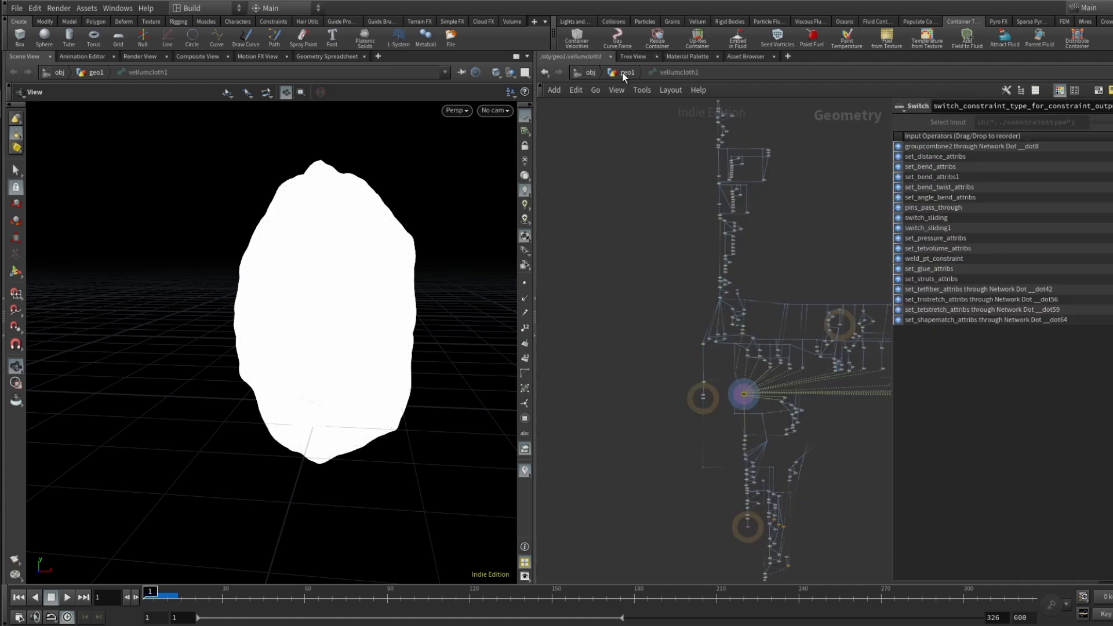
left_click(627, 71)
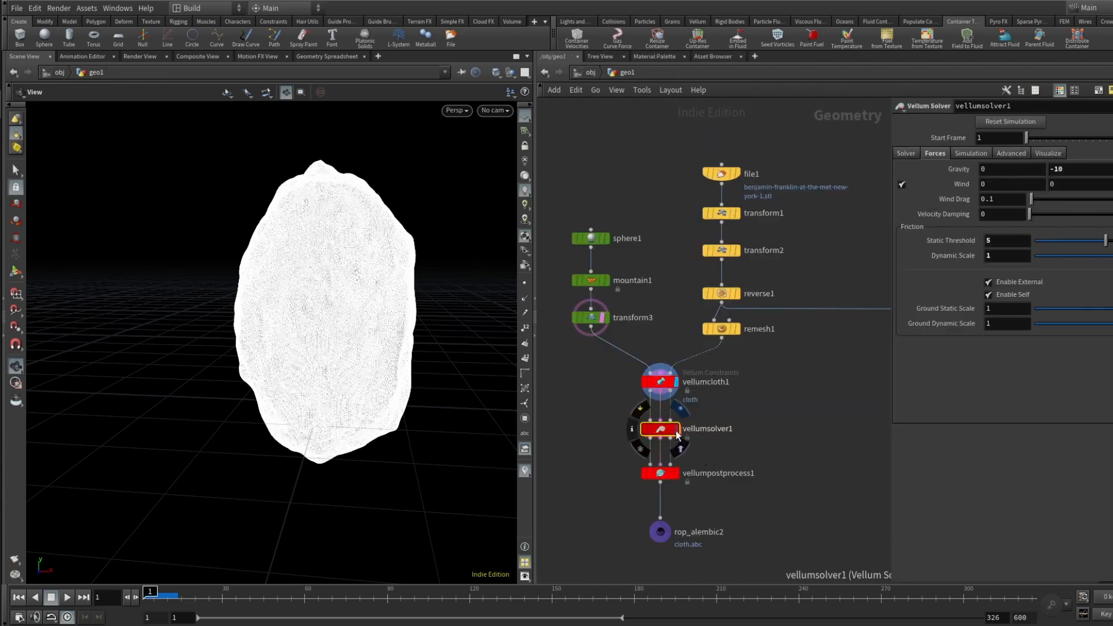
left_click(904, 152)
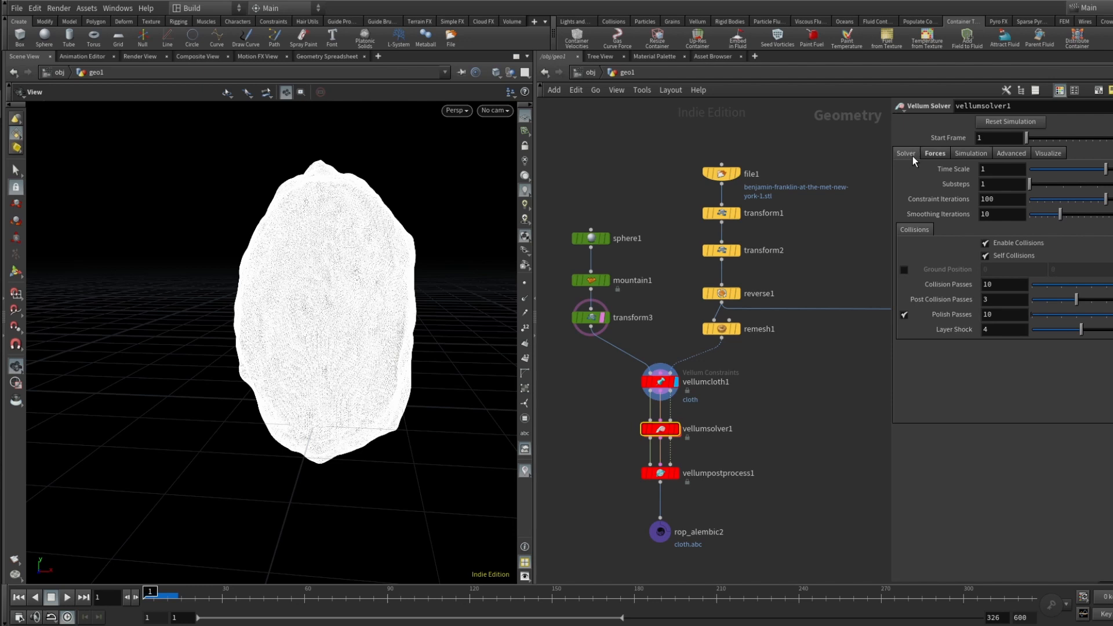
mouse_move(971, 199)
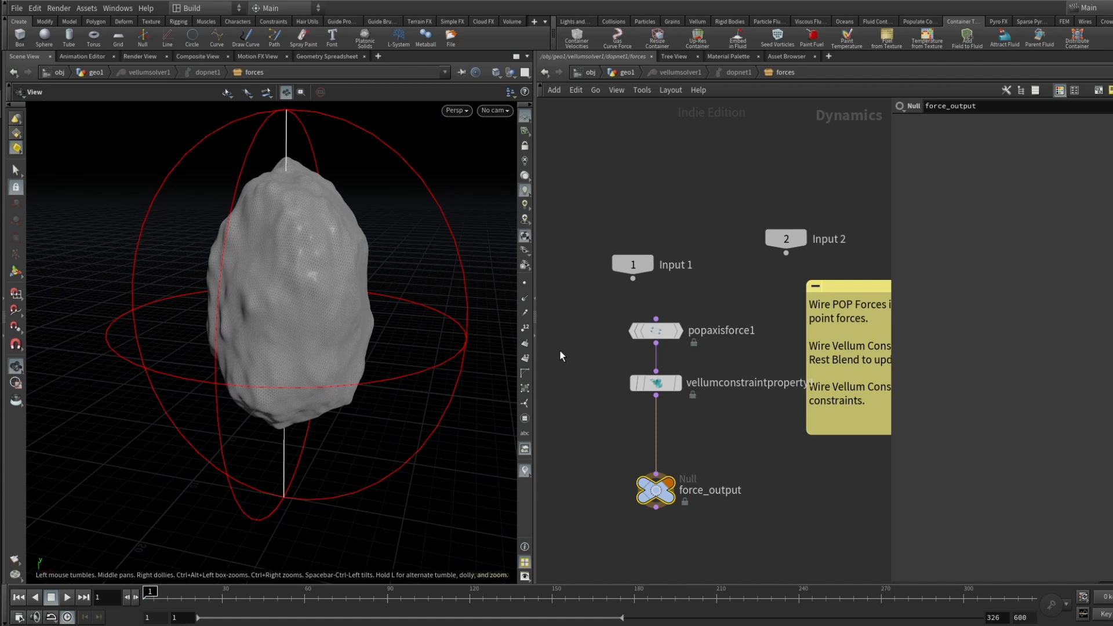
mouse_move(666, 335)
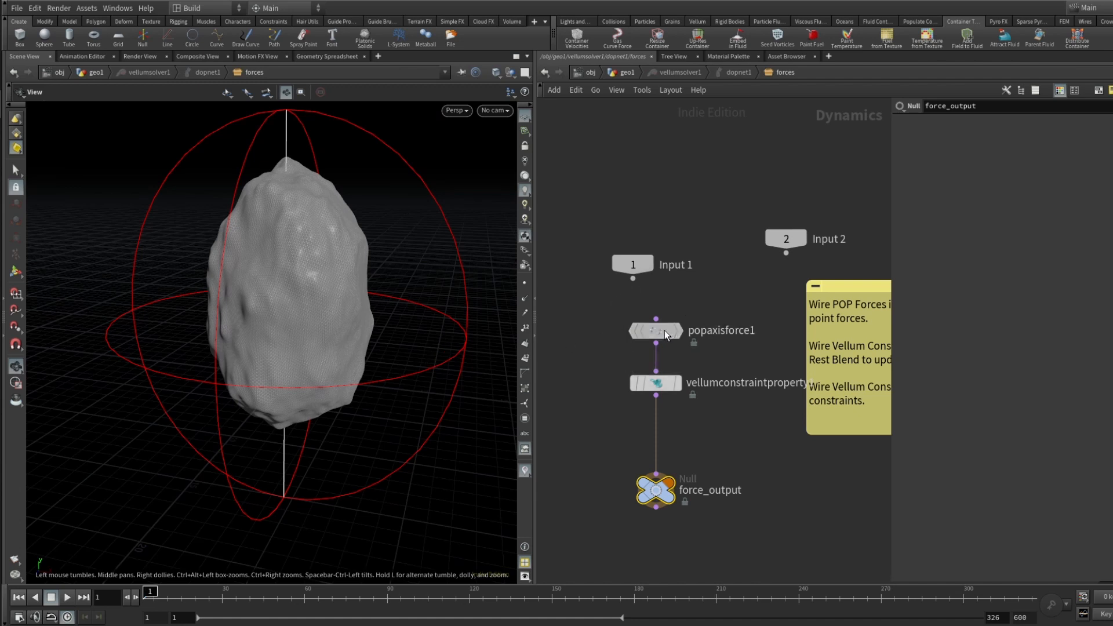
- Show popaxisforce1's shape (radius 12, height 13.8) and speed 3 settings
left_click(654, 329)
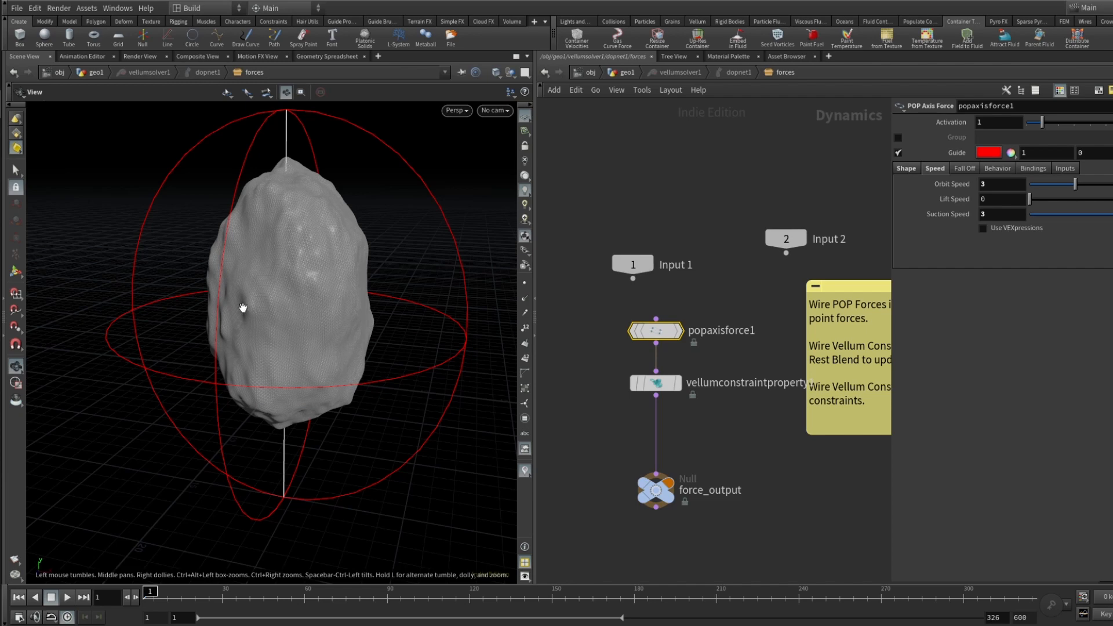
left_click_drag(243, 307, 334, 330)
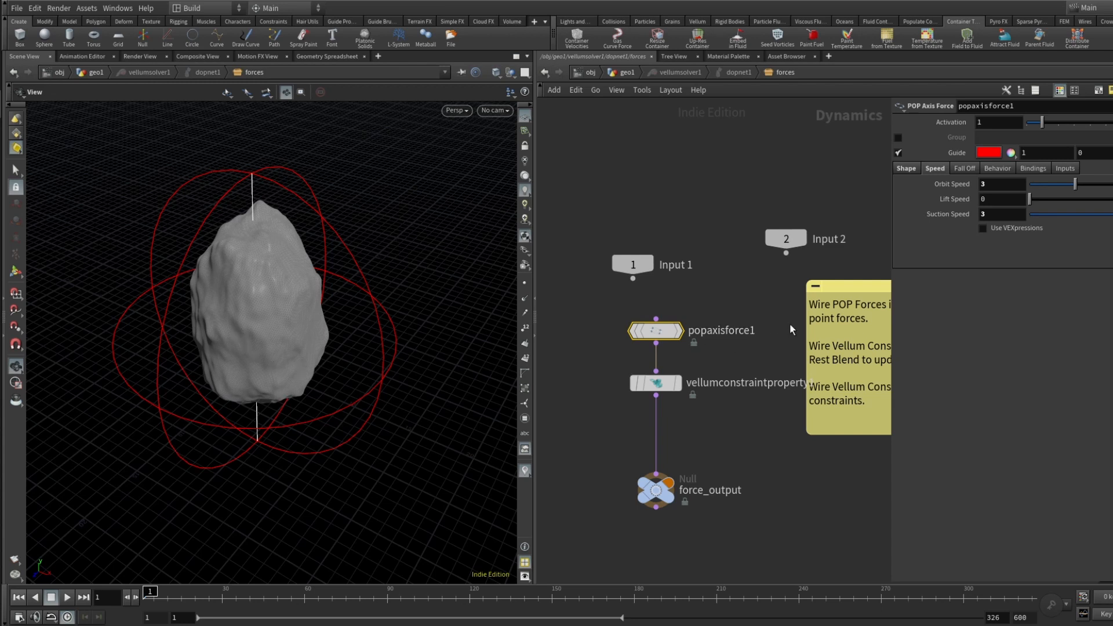
left_click(905, 168)
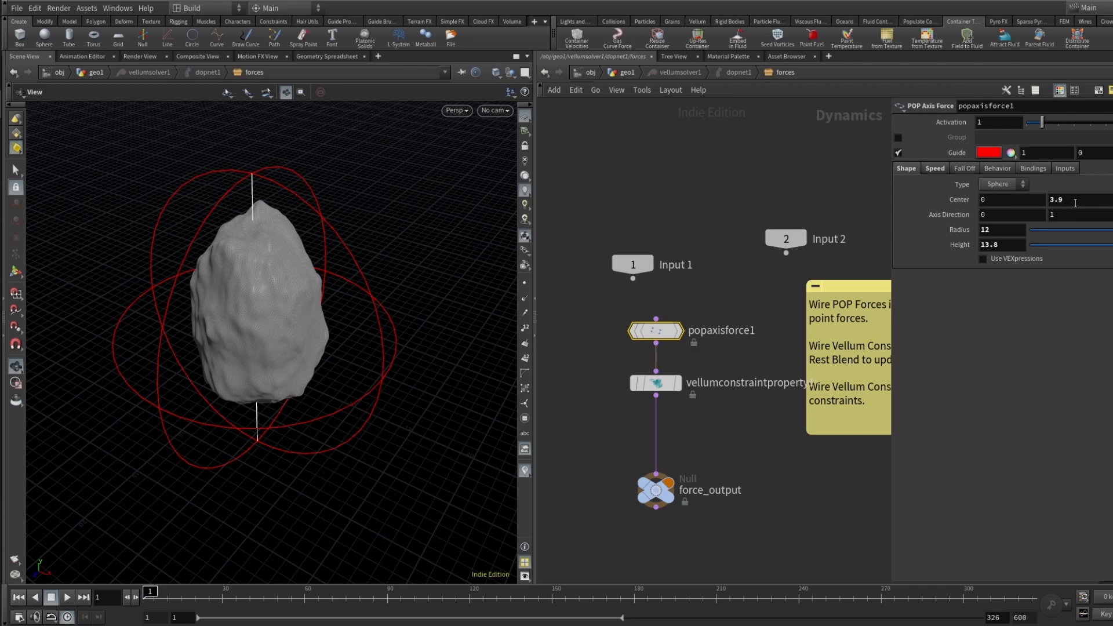
mouse_move(1069, 200)
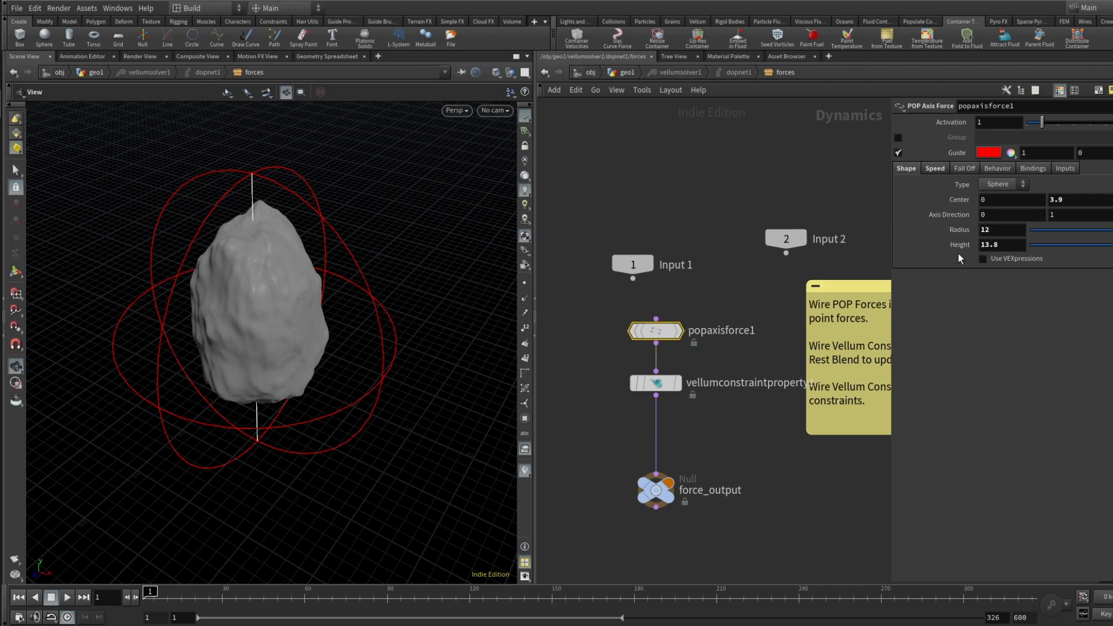
left_click(934, 168)
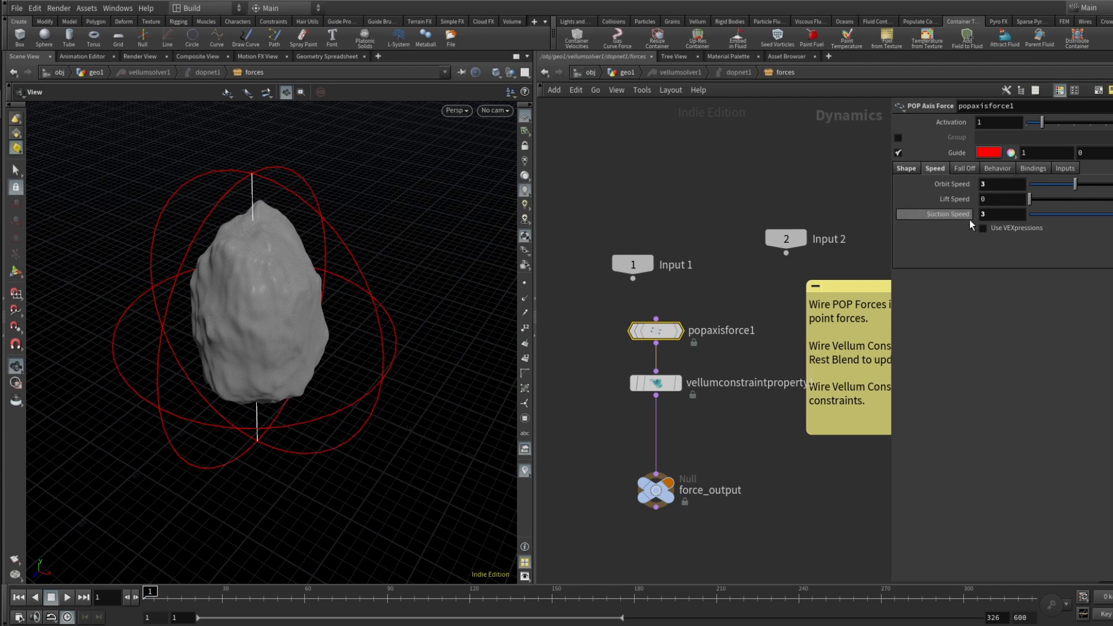
- Check the axis force's falloff and inputs settings, then start the simulation playing
left_click(997, 168)
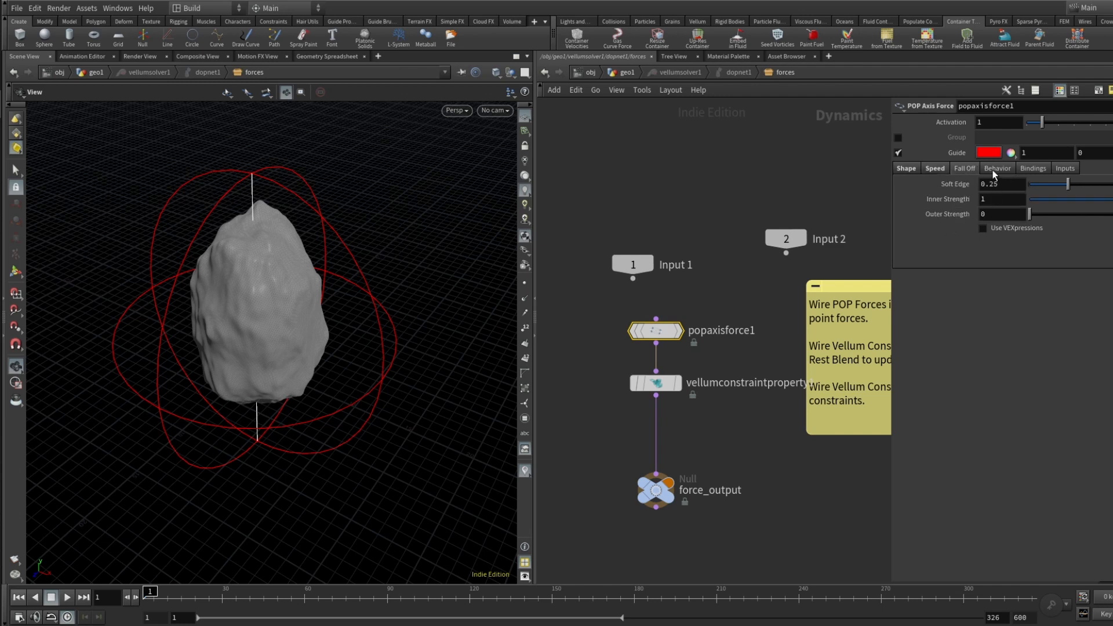
left_click(964, 169)
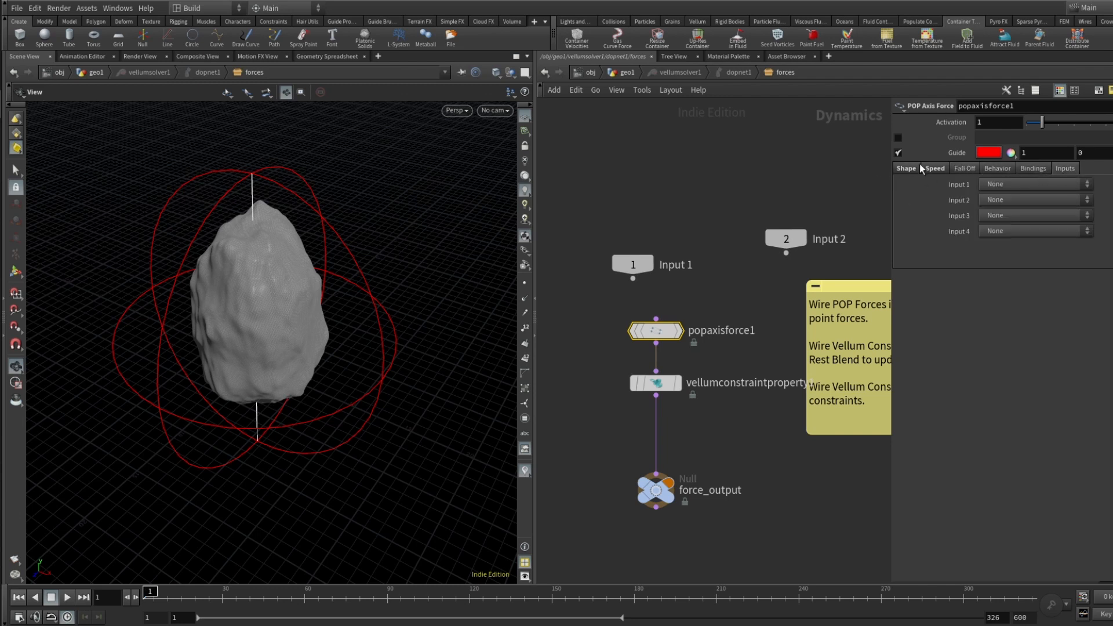
left_click(906, 169)
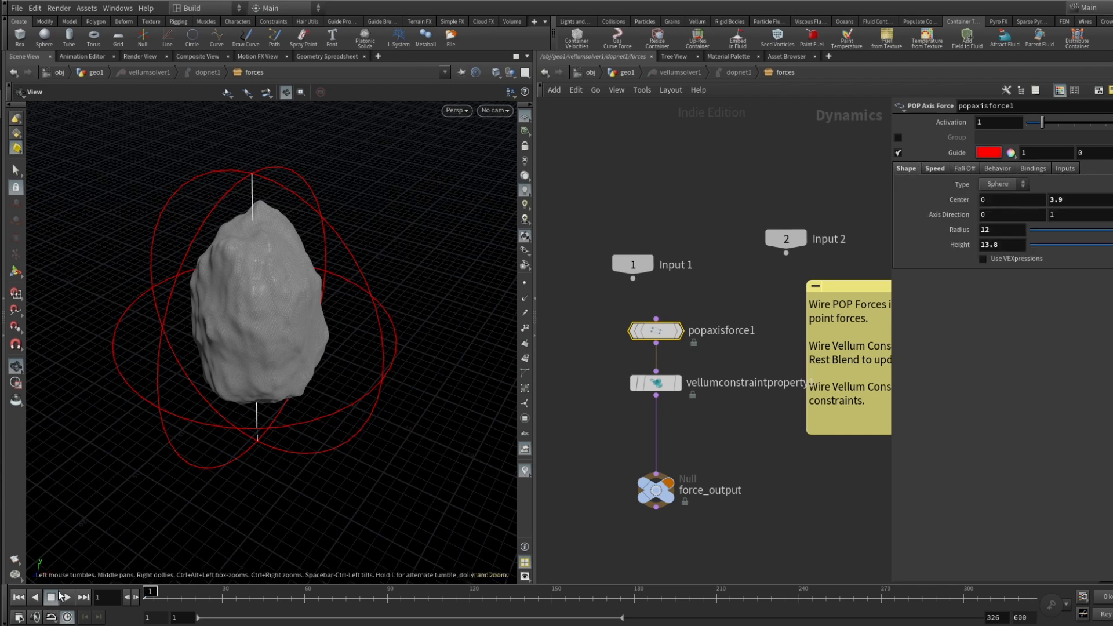
left_click(66, 596)
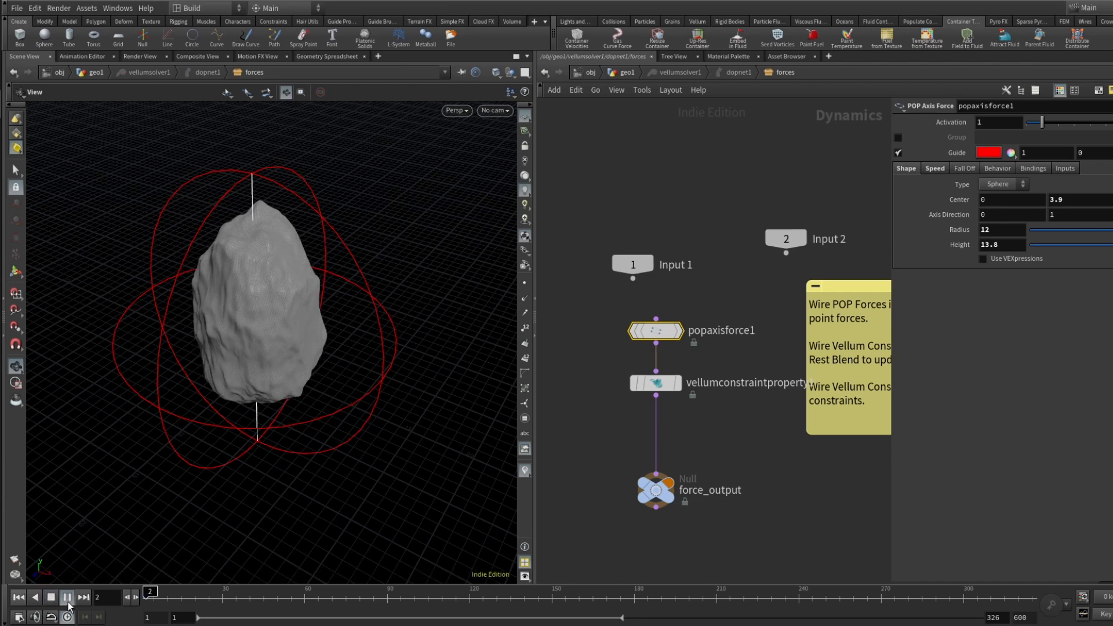
- Bypass vellumconstraintproperty1 and select the axis force node
left_click(655, 382)
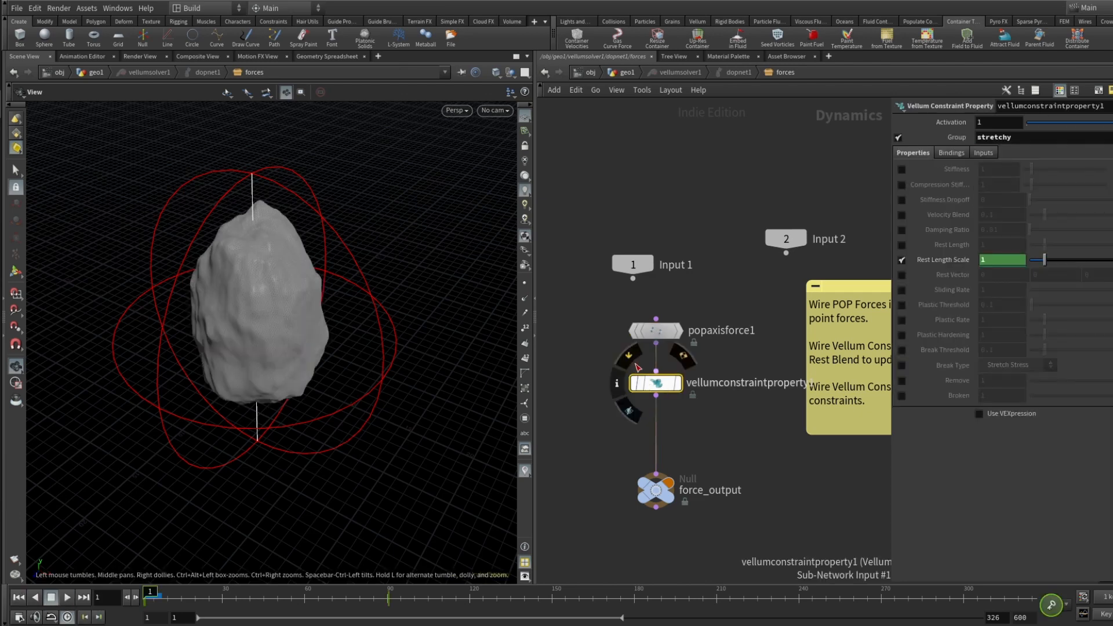
left_click(655, 330)
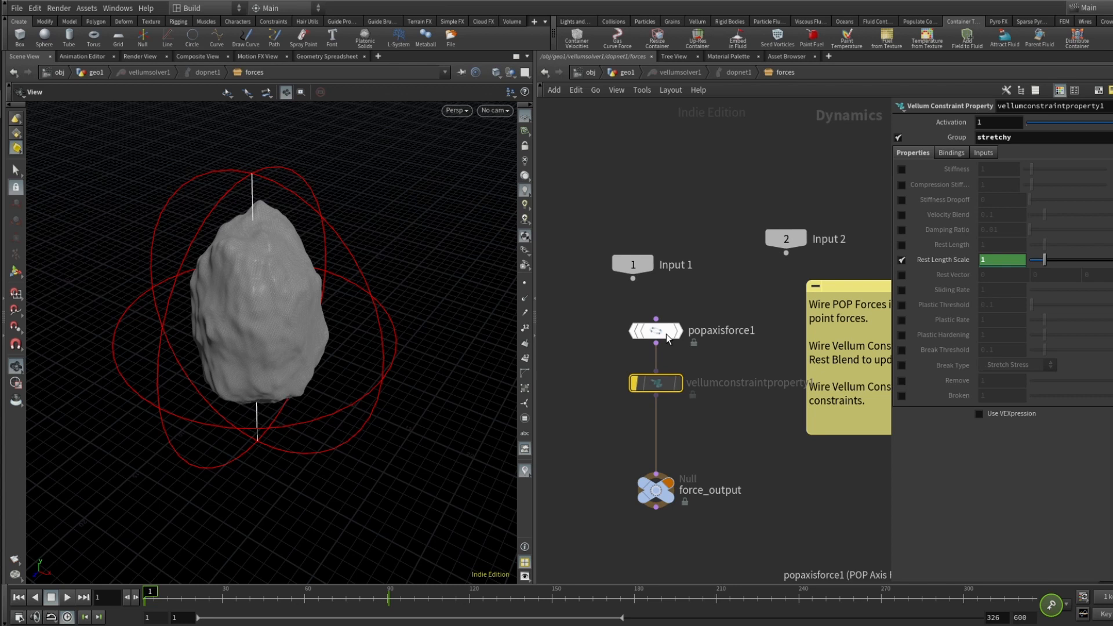
left_click(655, 330)
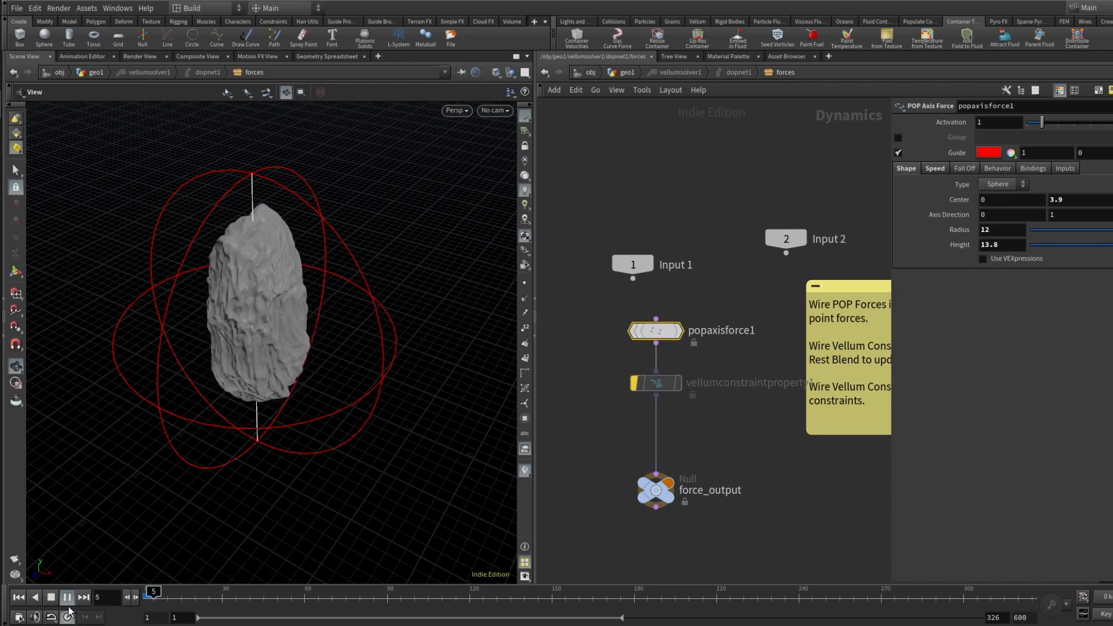
- Play the simulation to about frame 22 so the shell shrinks onto the bust, then stop
left_click(67, 597)
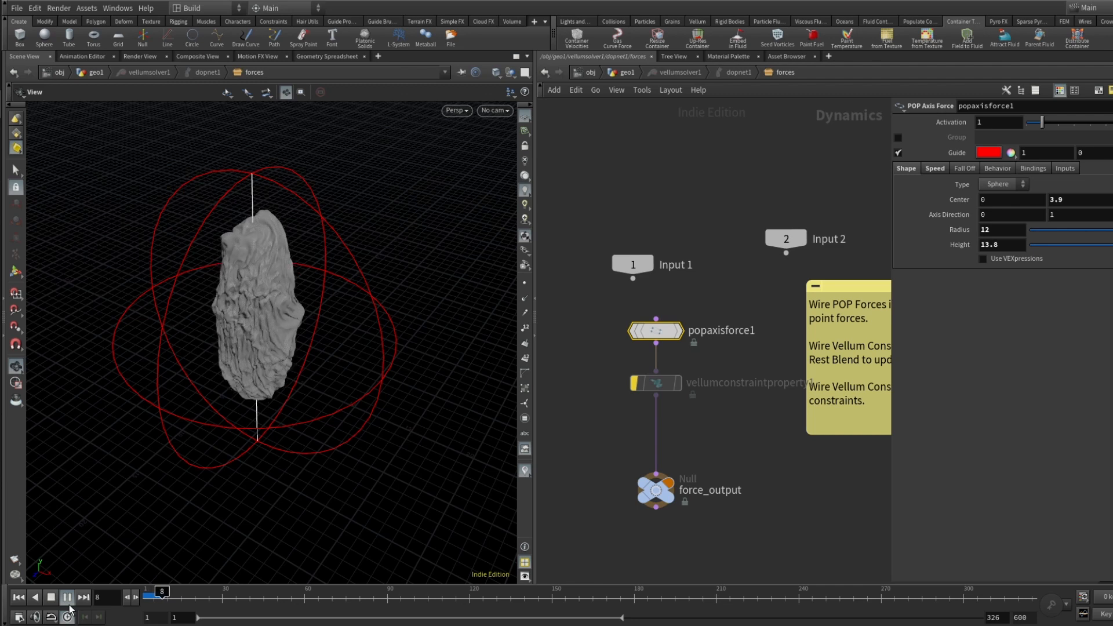
left_click(66, 597)
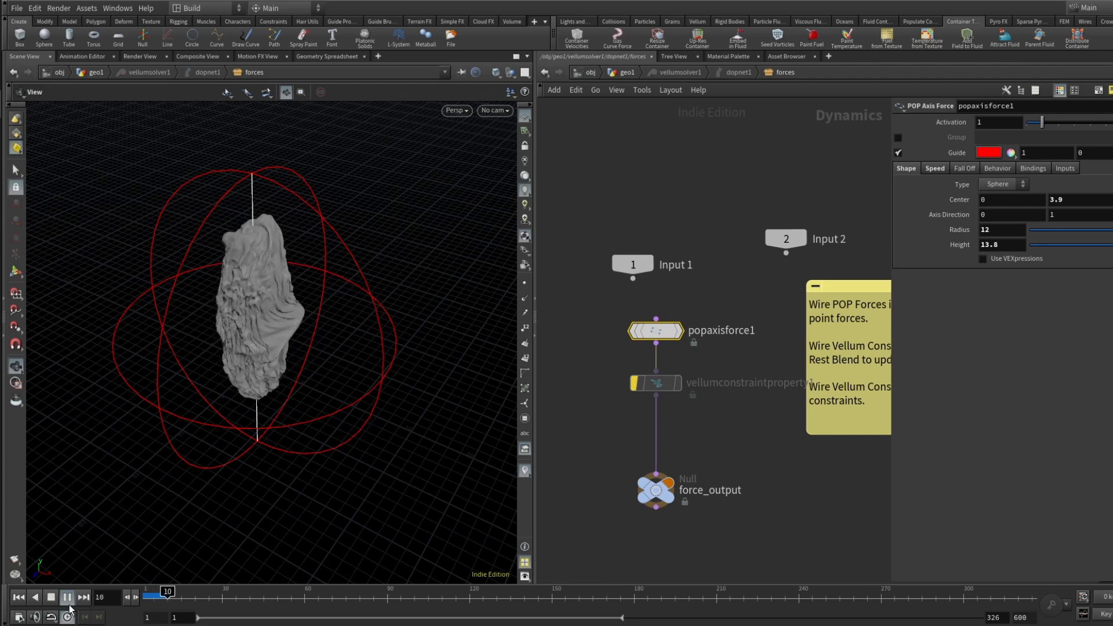
left_click(66, 597)
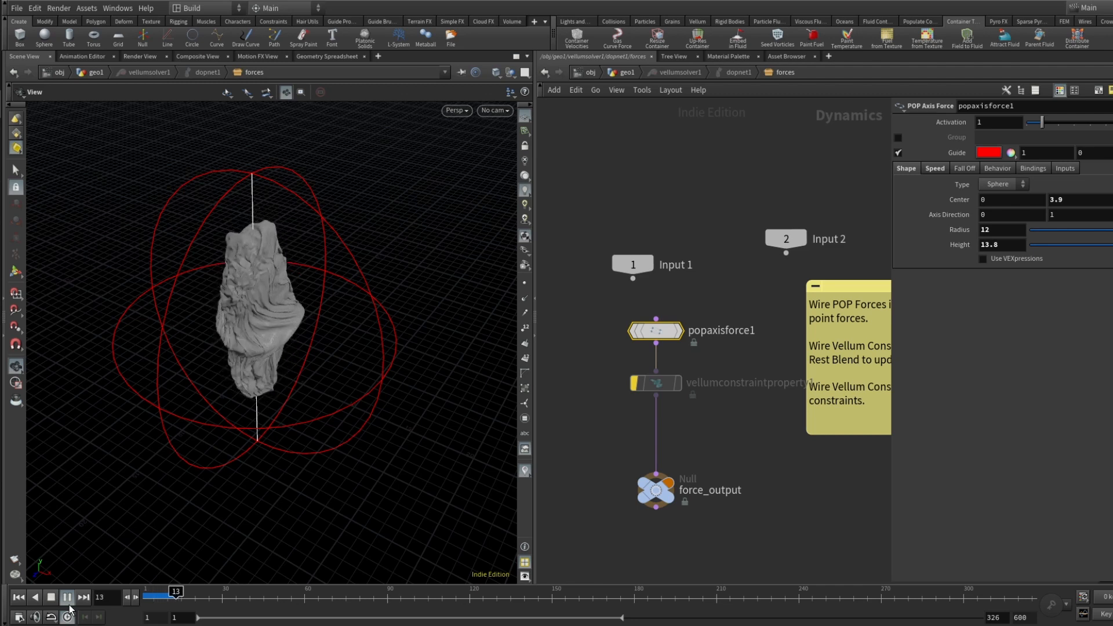
left_click(67, 598)
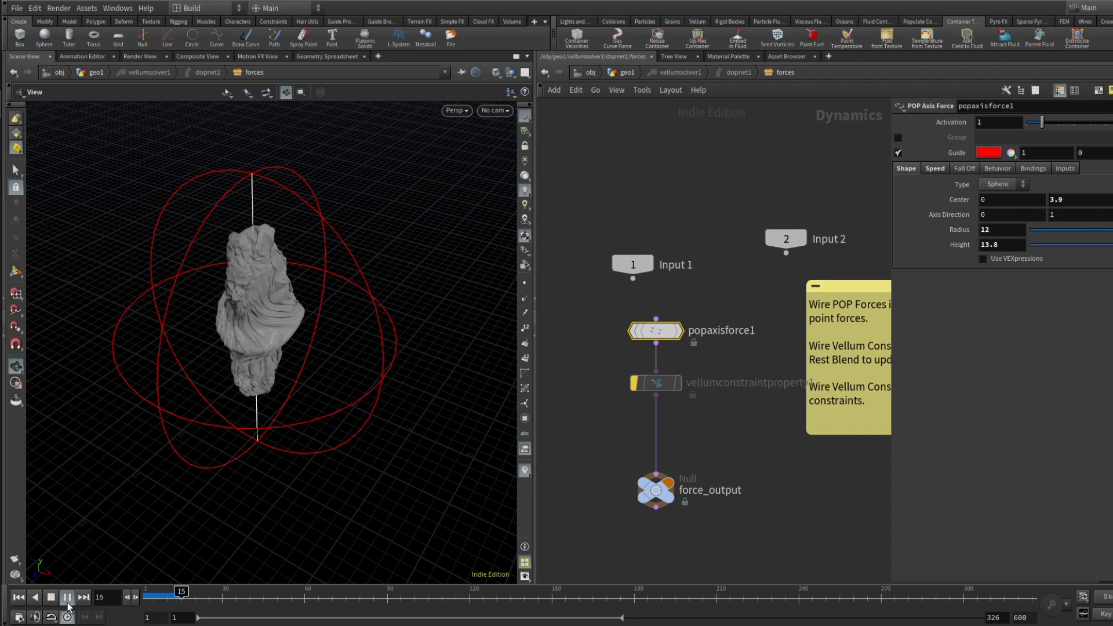
left_click(66, 597)
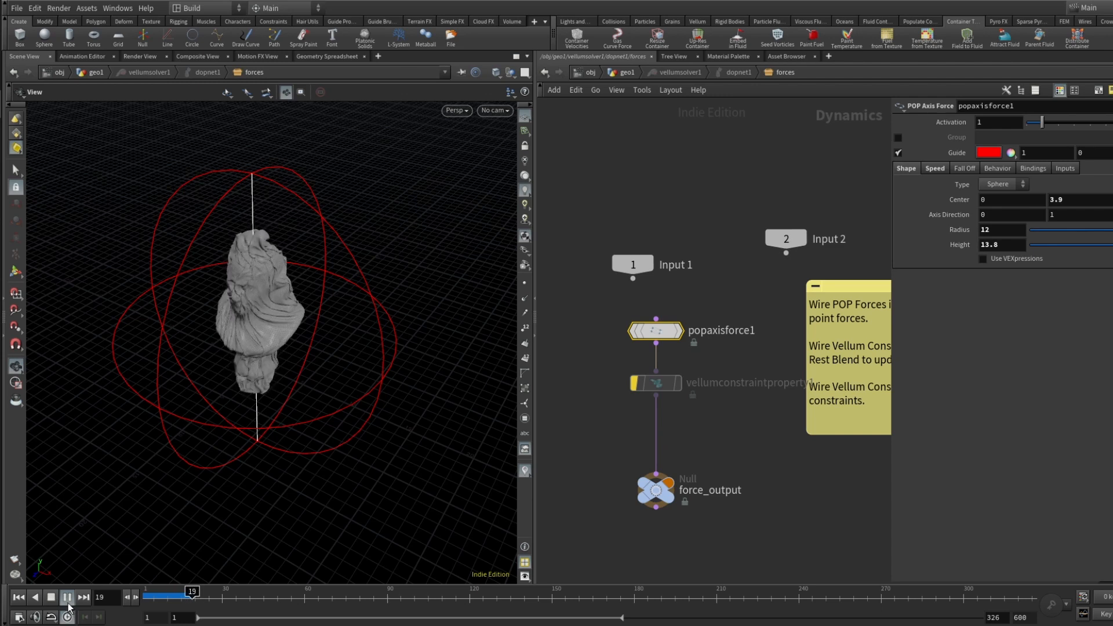
left_click(67, 597)
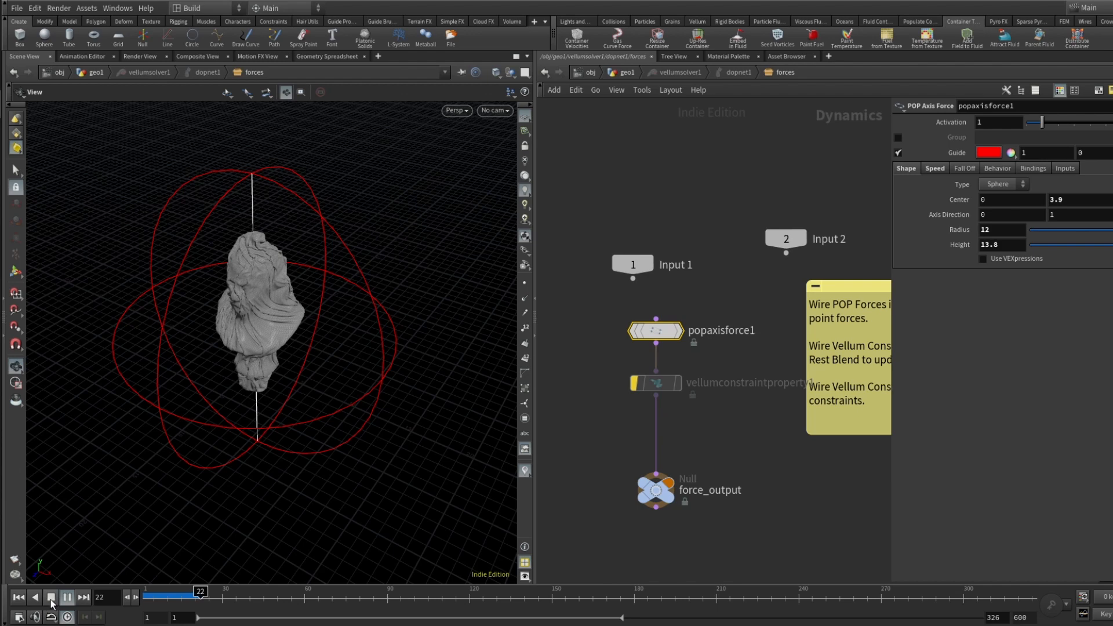
left_click(655, 382)
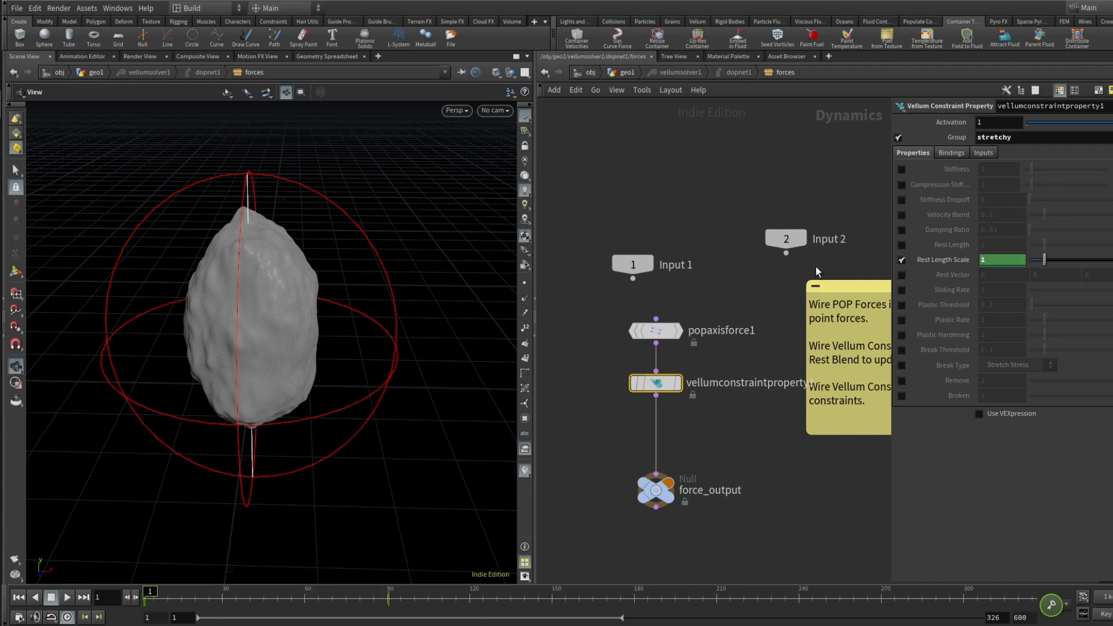
mouse_move(767, 218)
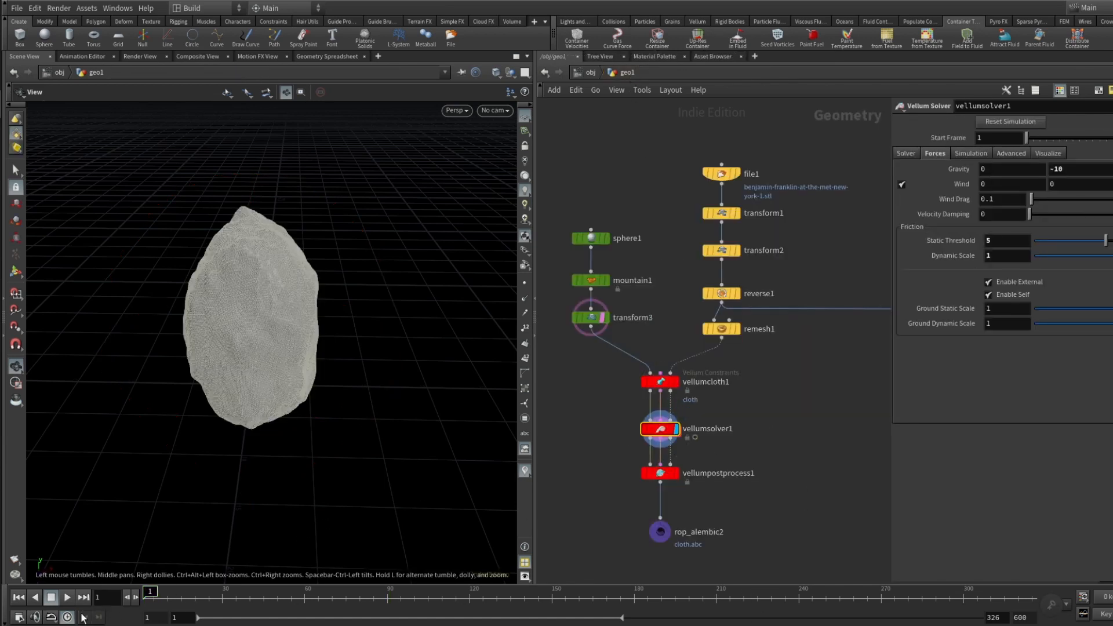
- Run the cloth simulation to frame 40 and pause
left_click(65, 597)
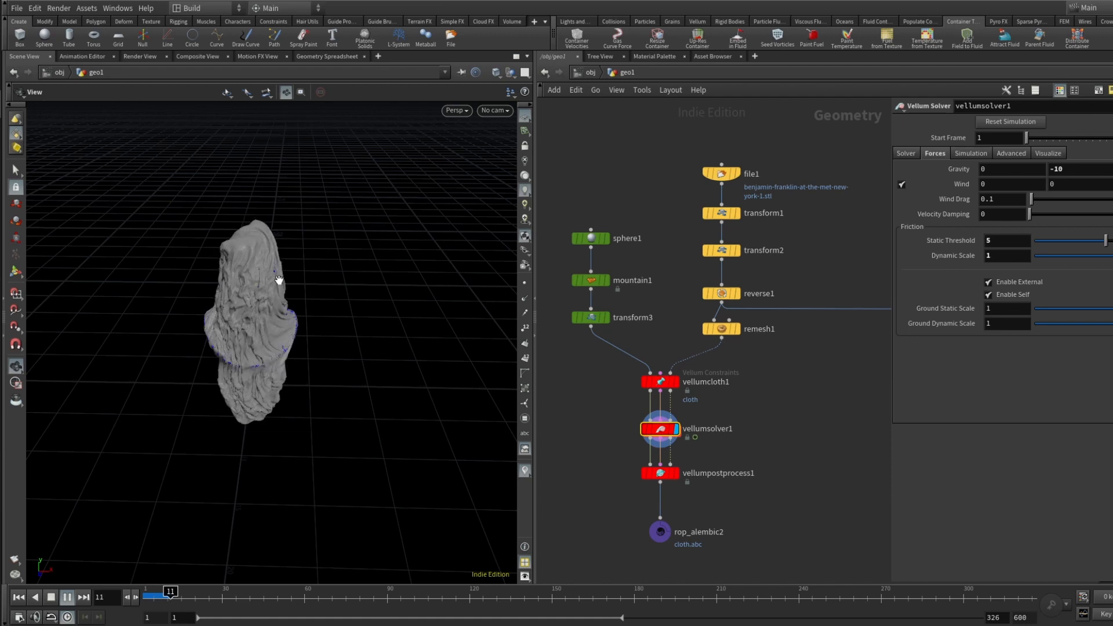
left_click(66, 597)
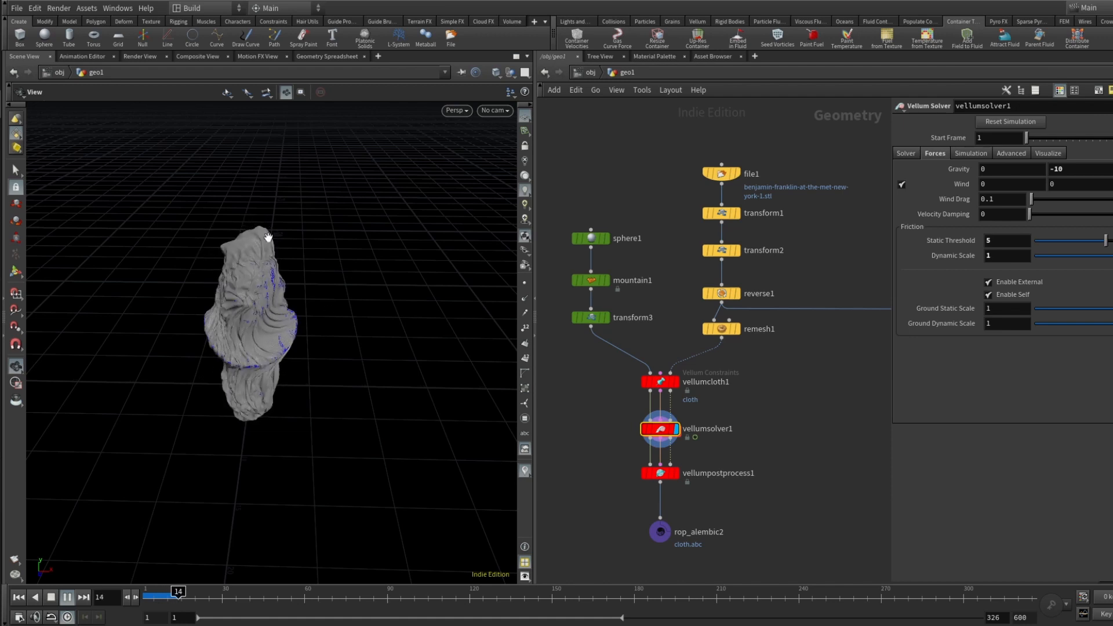
left_click(66, 598)
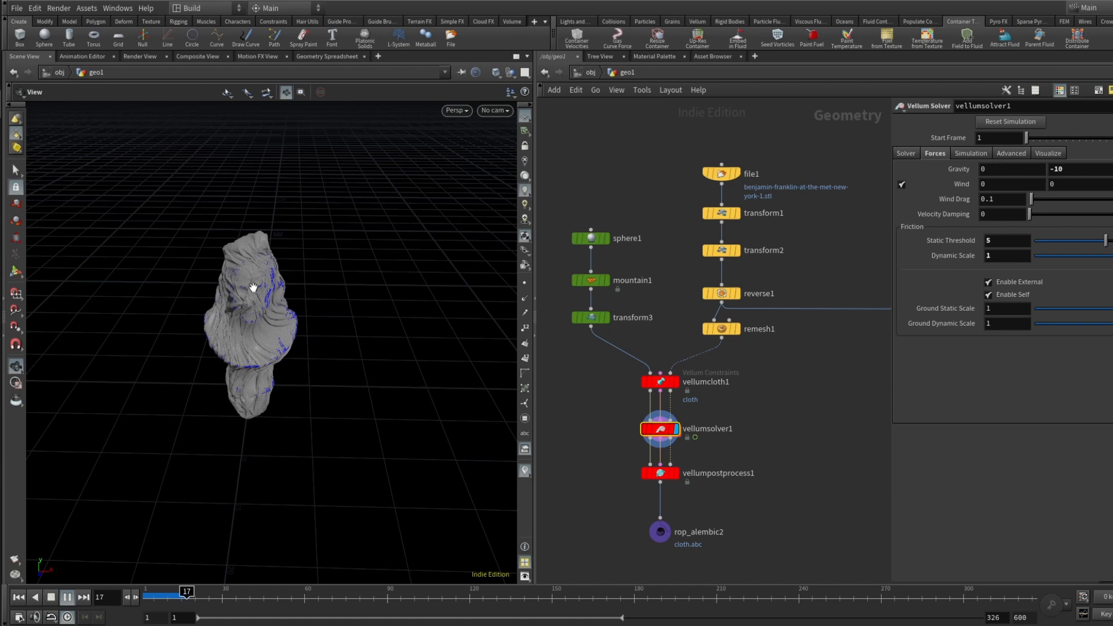
left_click(66, 597)
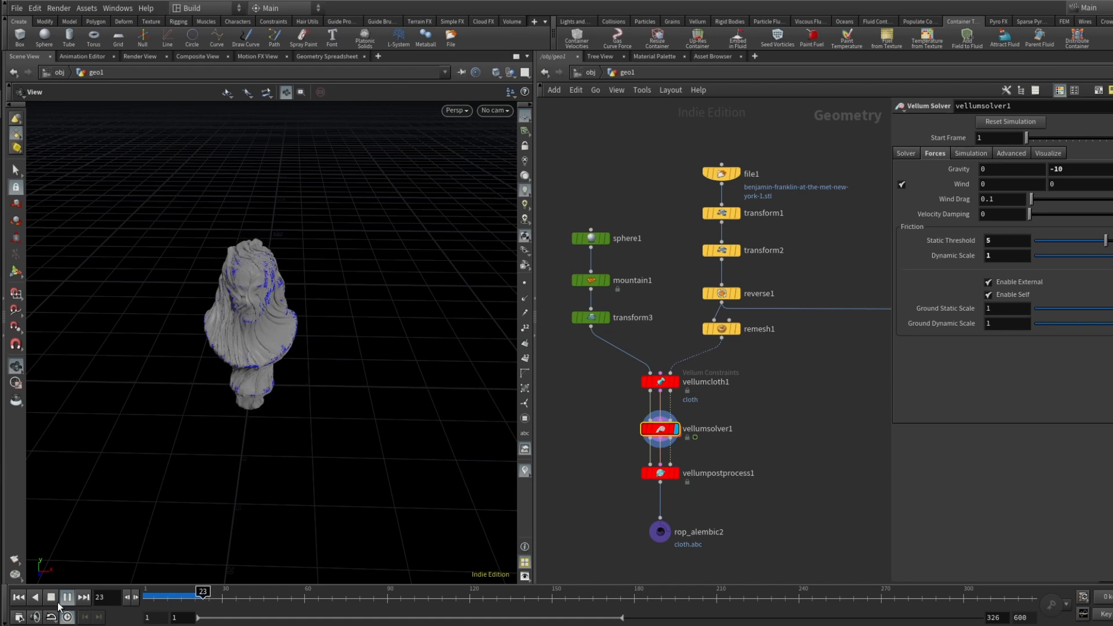
left_click(67, 597)
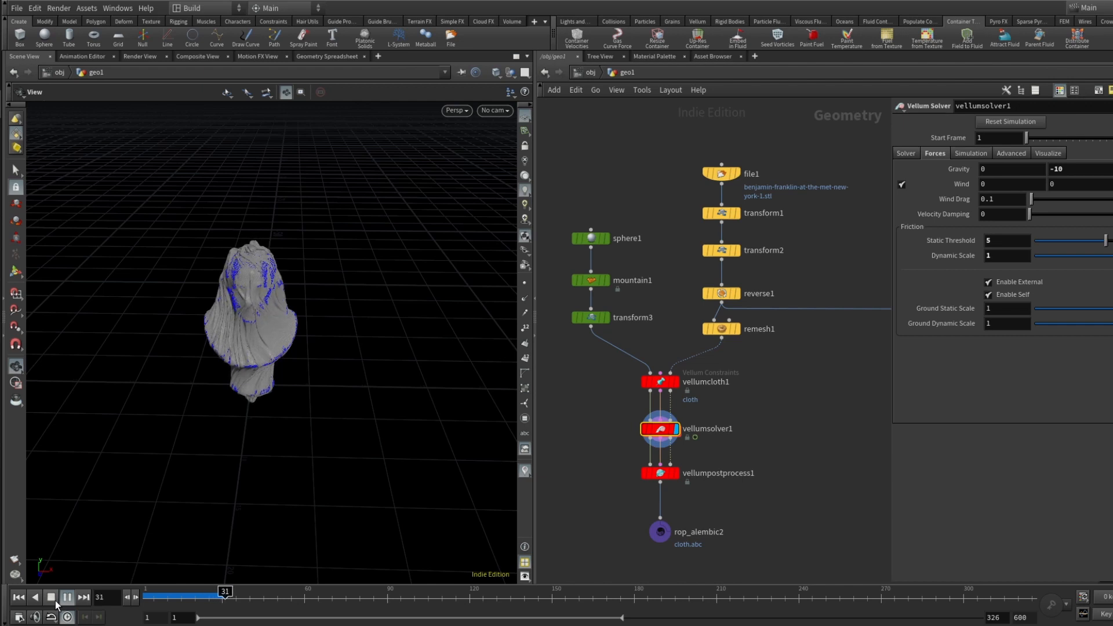
left_click(83, 597)
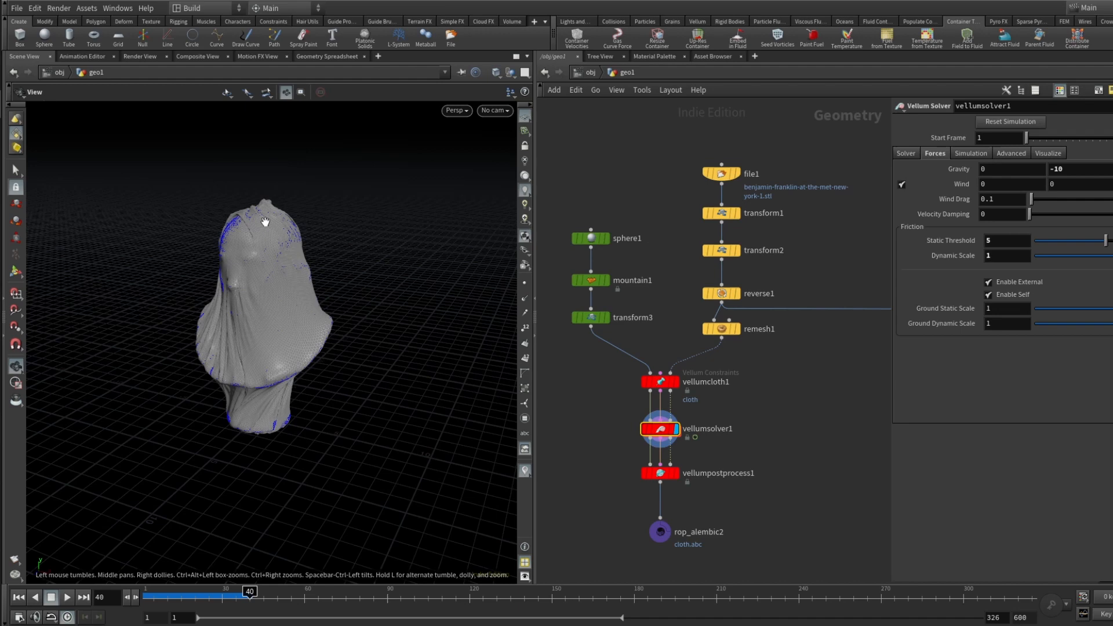
mouse_move(265, 276)
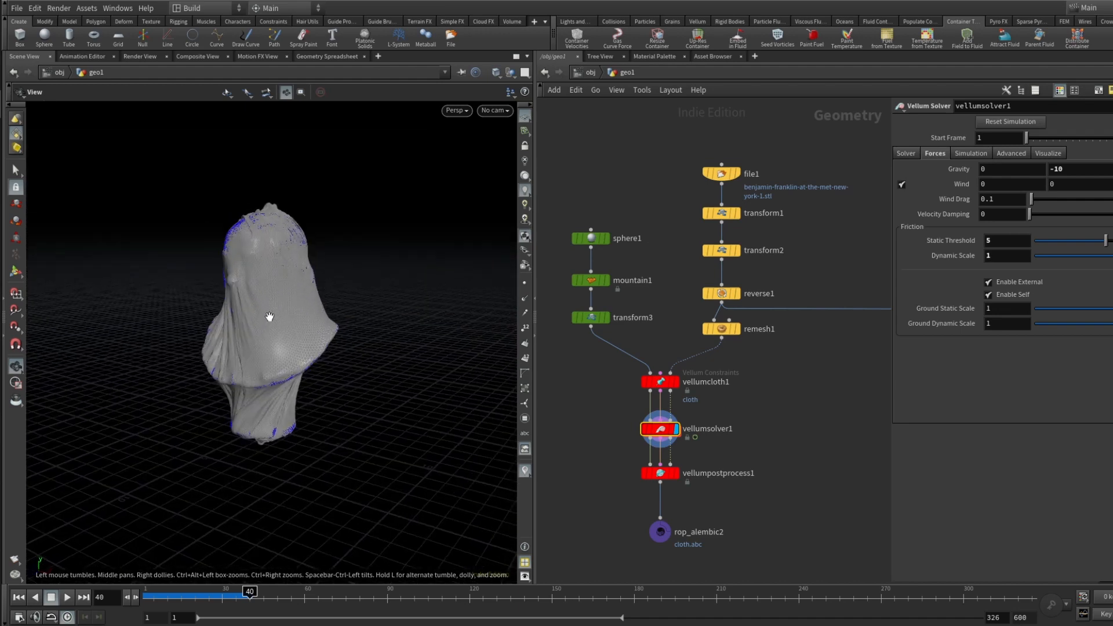
- Scrub back to frame 26, move in on the wrapped bust and select vellumpostprocess1
left_click_drag(250, 591, 208, 591)
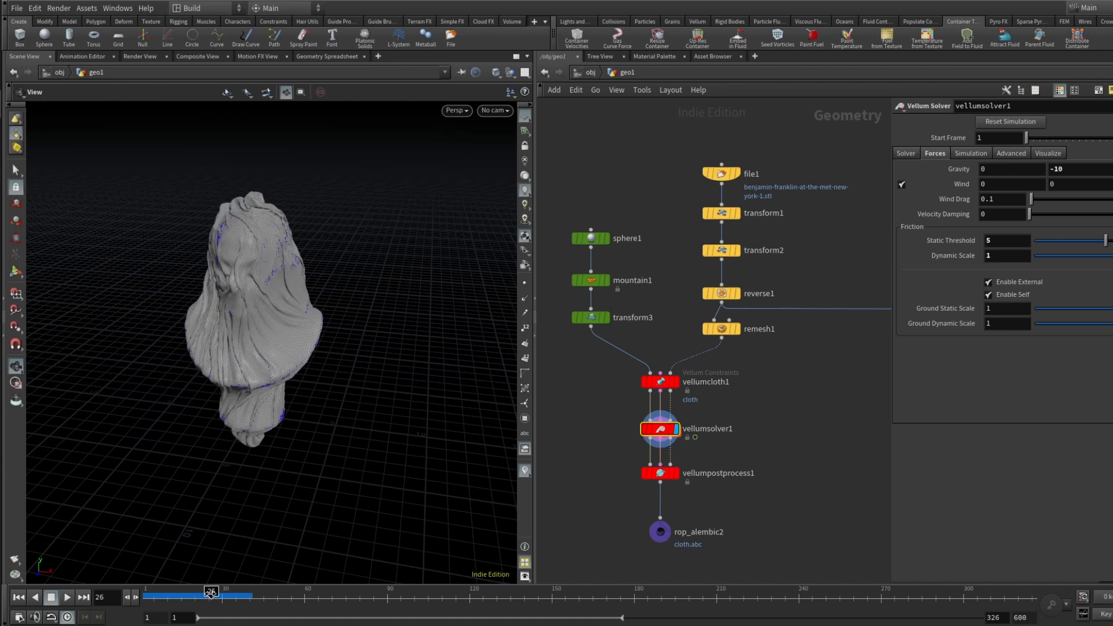
left_click_drag(209, 593, 187, 592)
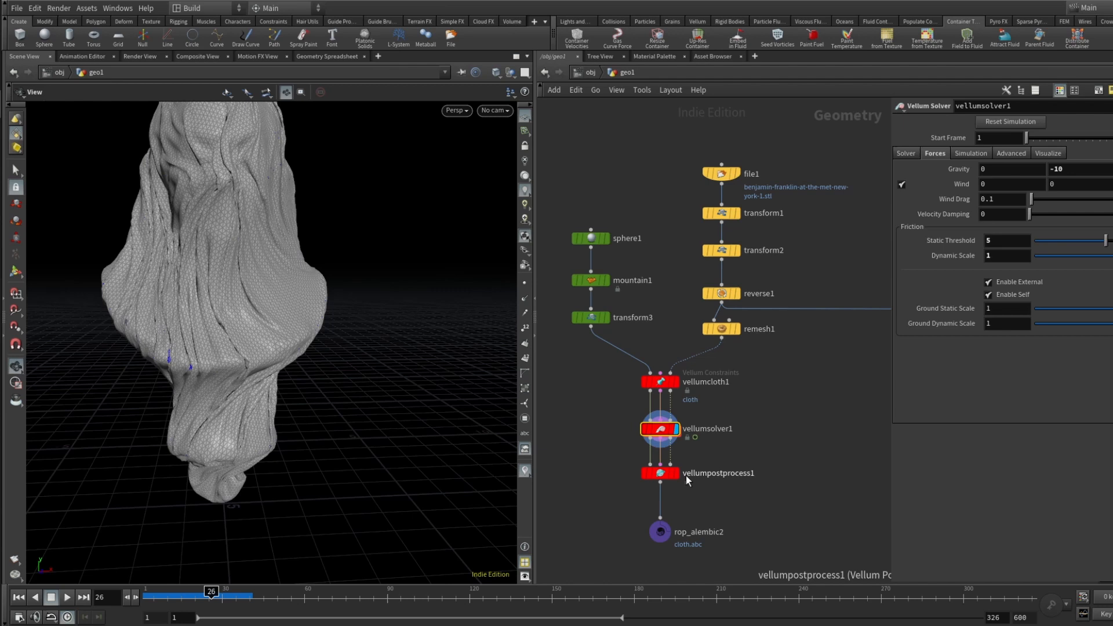
left_click(659, 473)
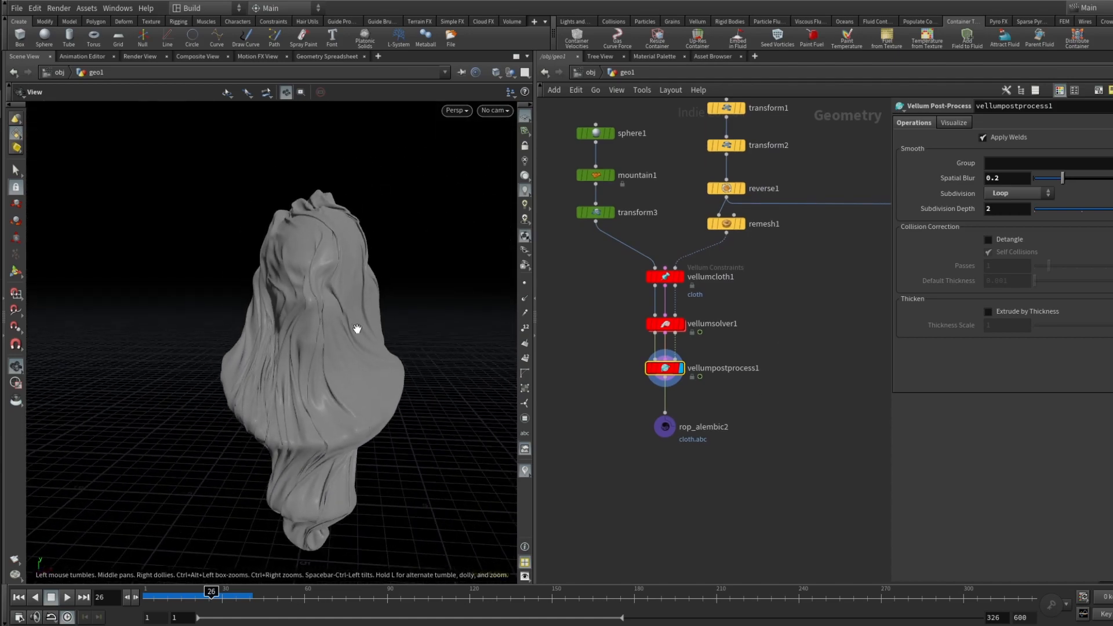
- Add a ROP Alembic Output after the post-process writing the full range to $HIP/cloth.abc
left_click_drag(357, 328, 257, 256)
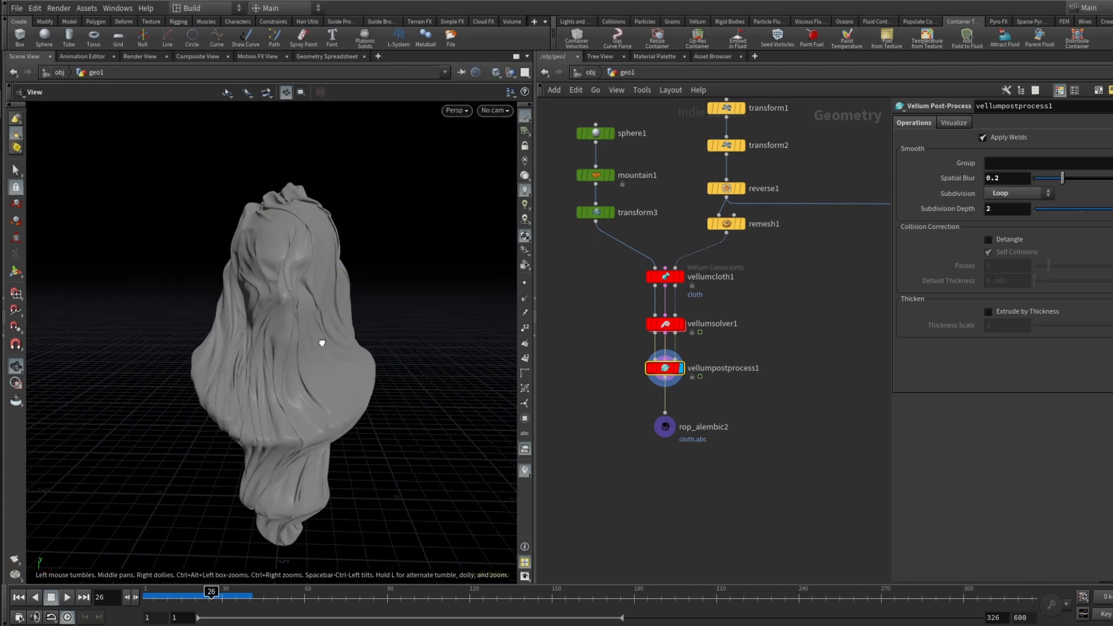
left_click(664, 426)
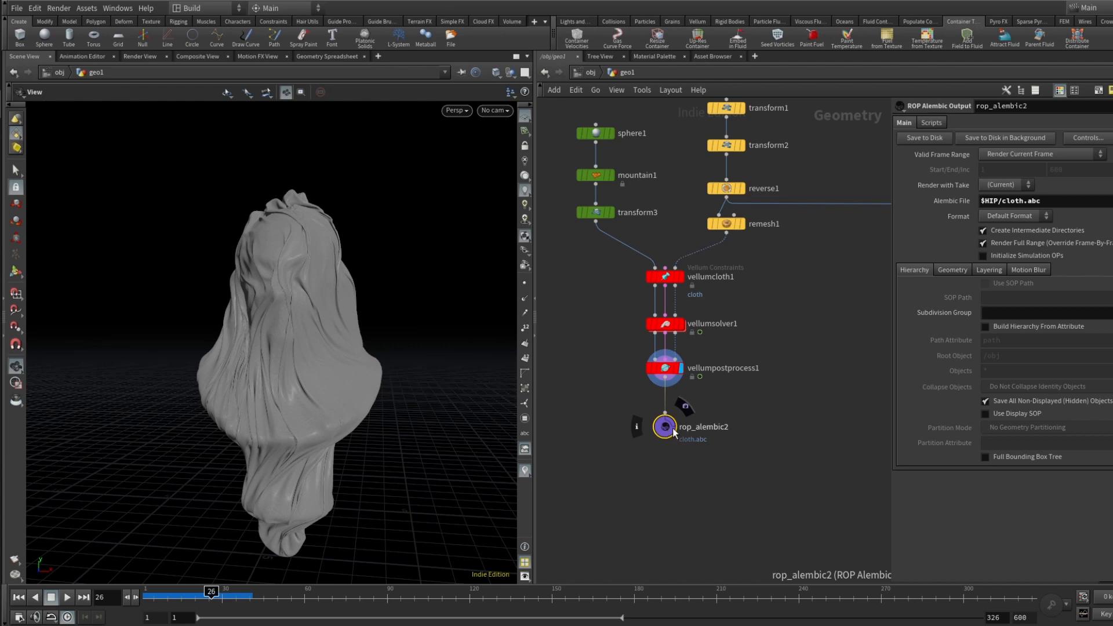
left_click(1022, 201)
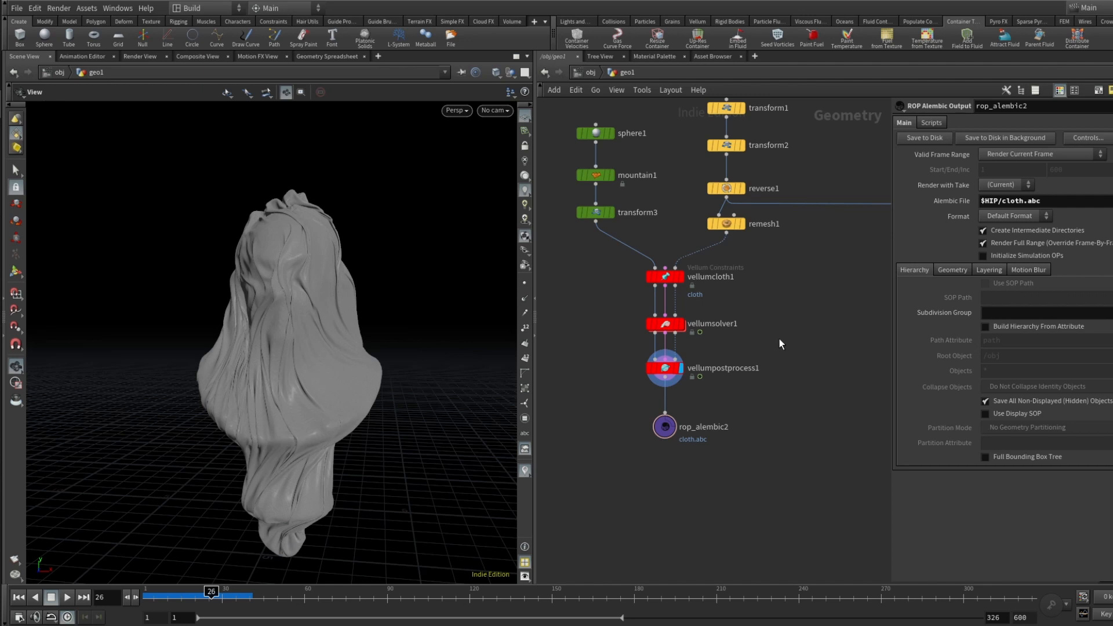
mouse_move(294, 325)
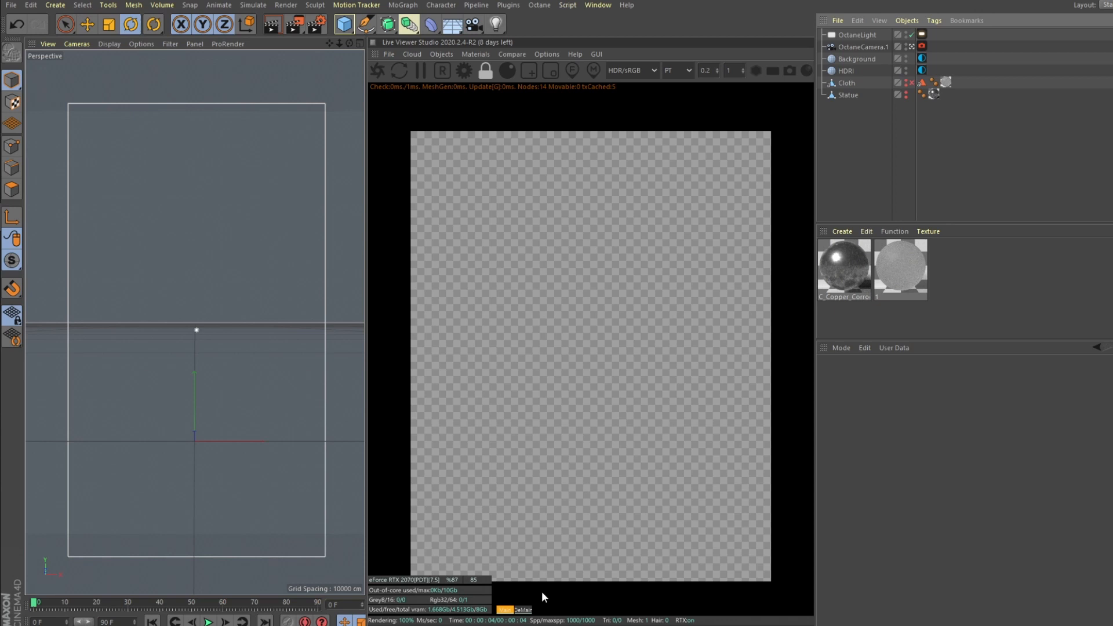
mouse_move(906, 88)
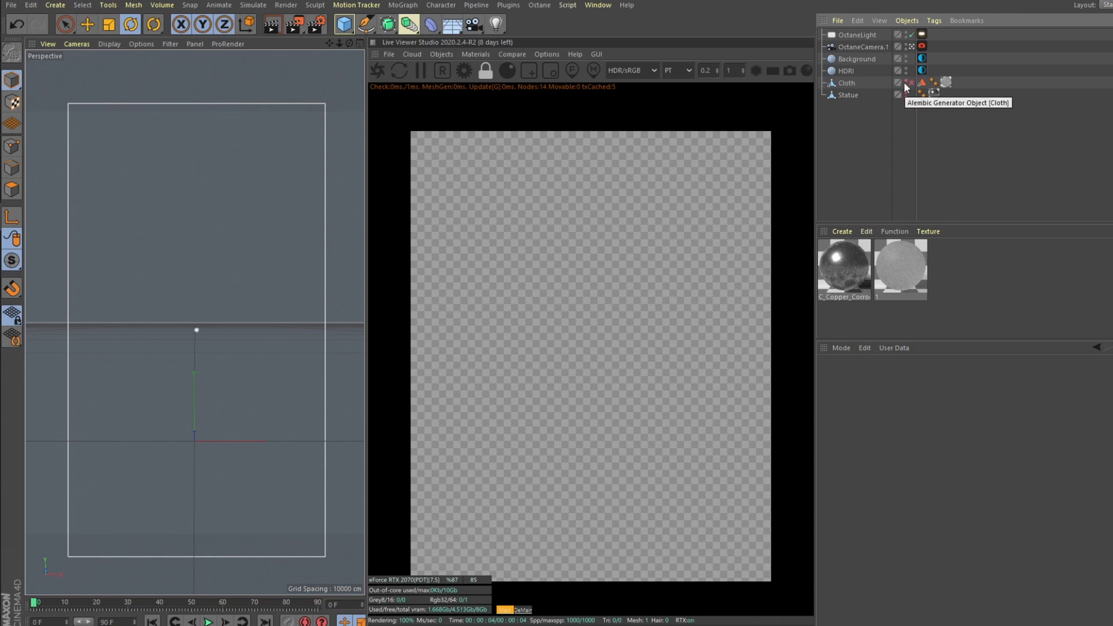
- Toggle object visibility so the bust renders in Octane, then select the HDRI environment tag
left_click(844, 264)
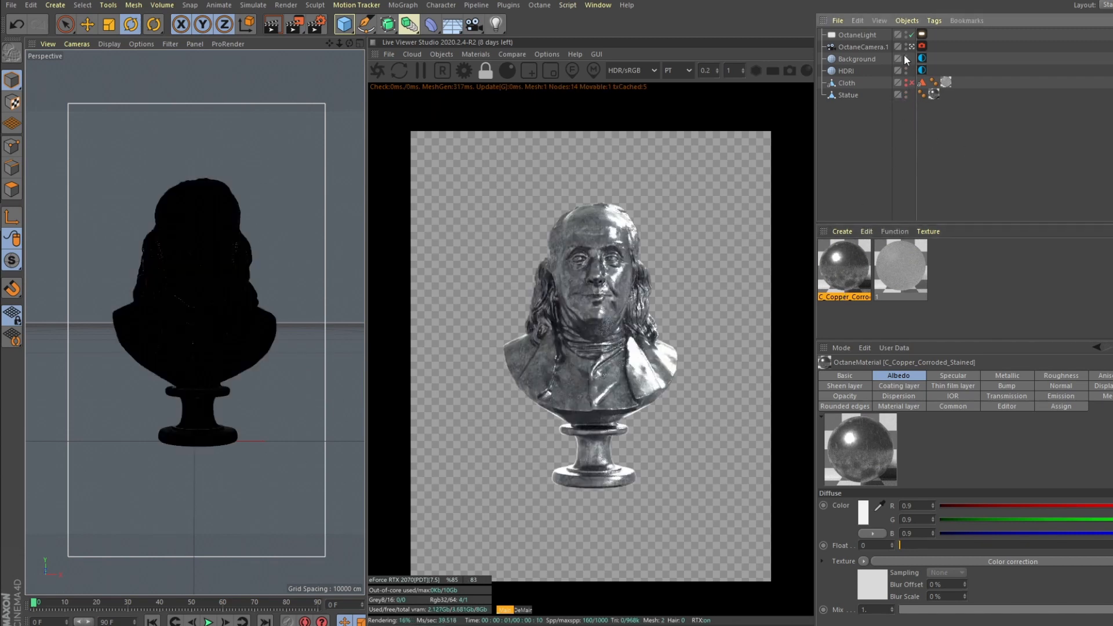
left_click(847, 70)
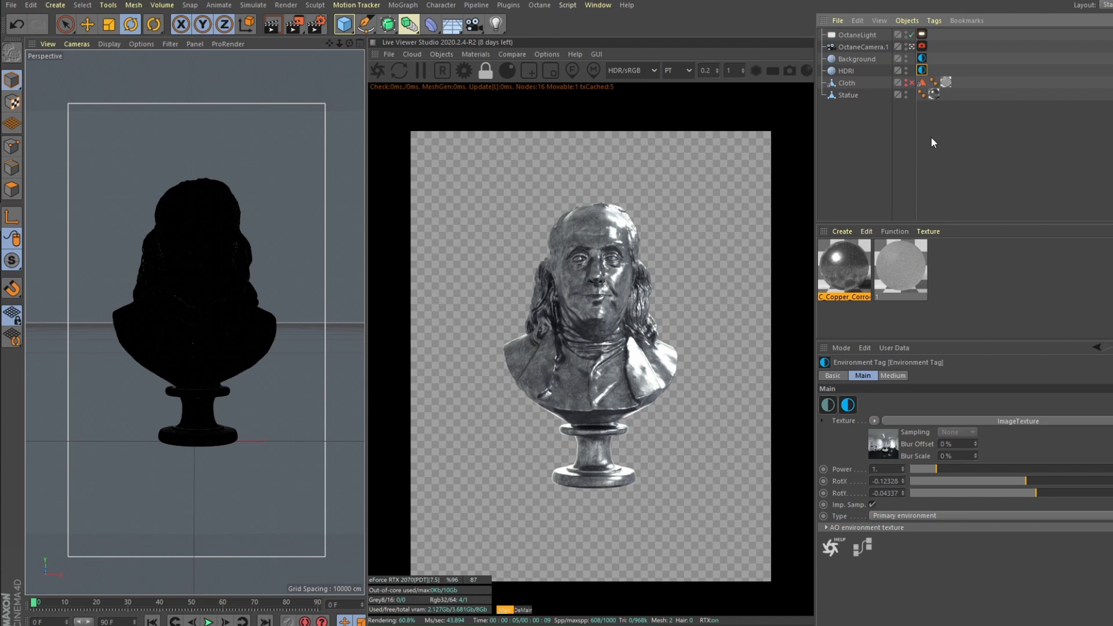
mouse_move(916, 154)
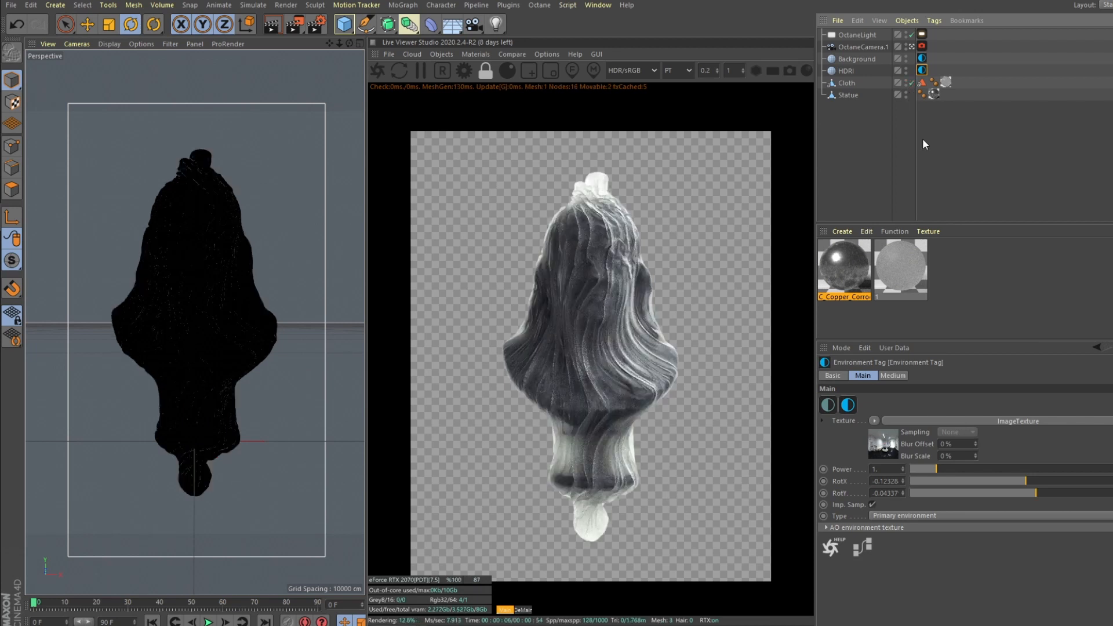
- Check the Cloth Alembic object and its Phong tag, then show material 1 in the Material Manager
left_click(846, 82)
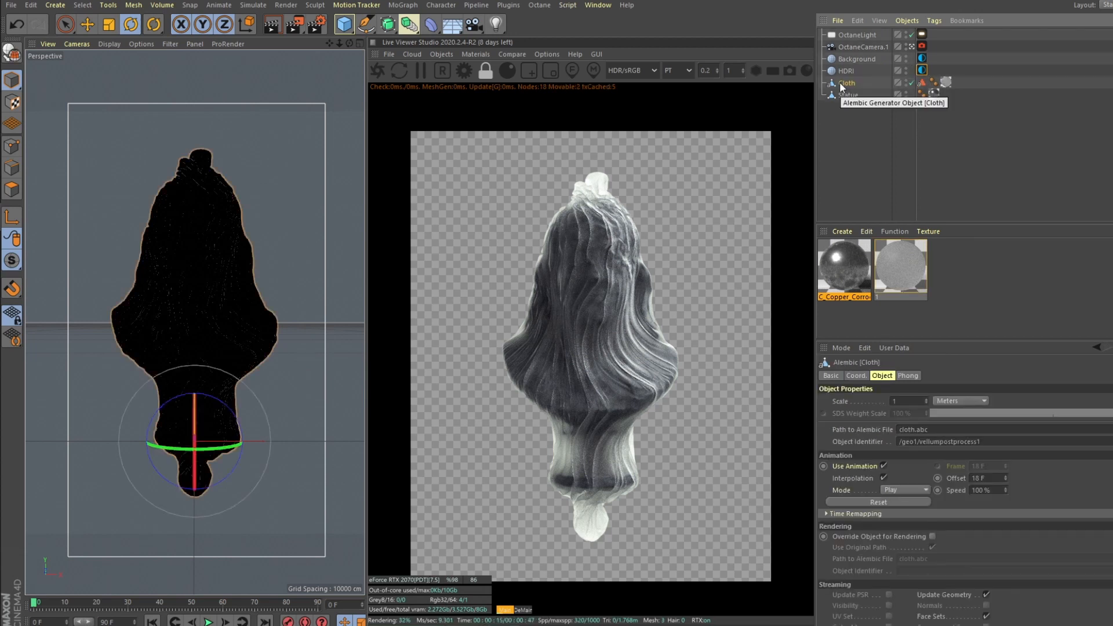
mouse_move(857, 127)
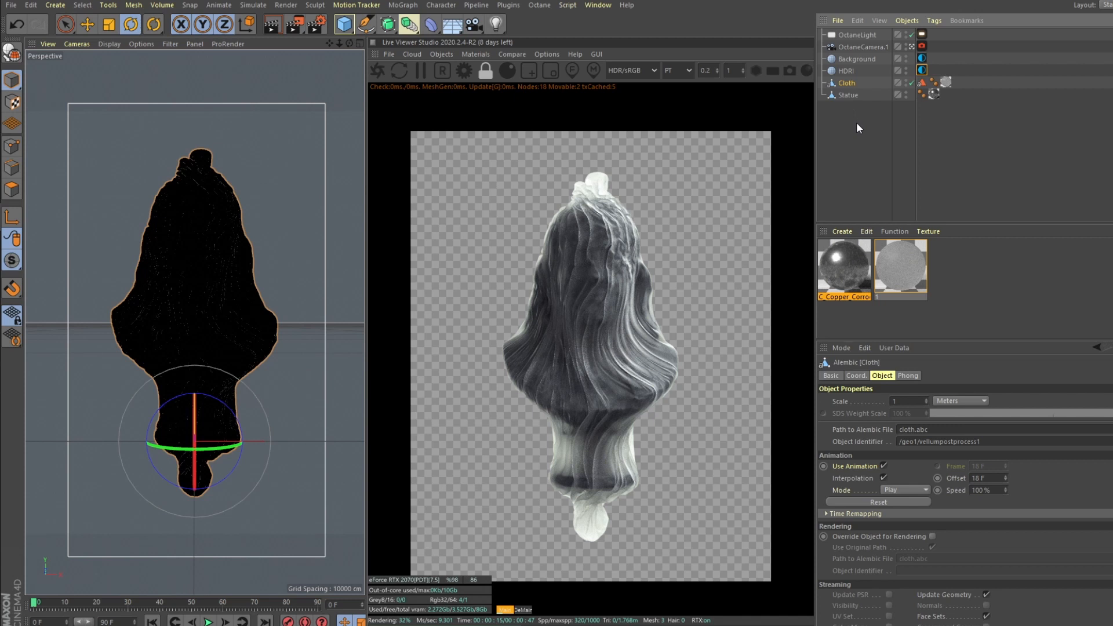
left_click(408, 23)
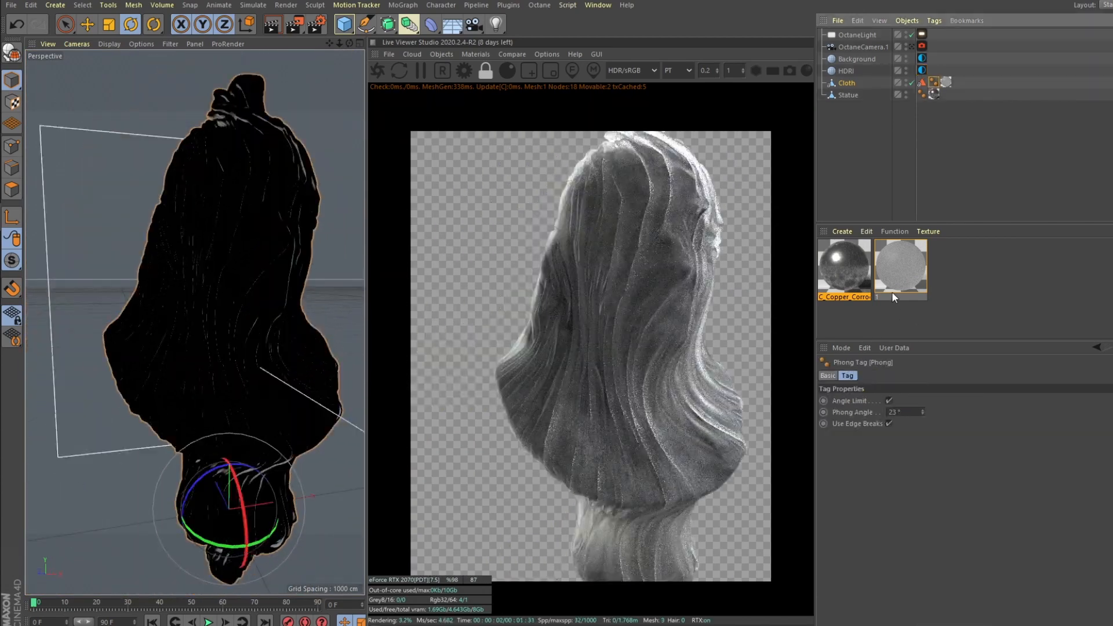
left_click(901, 266)
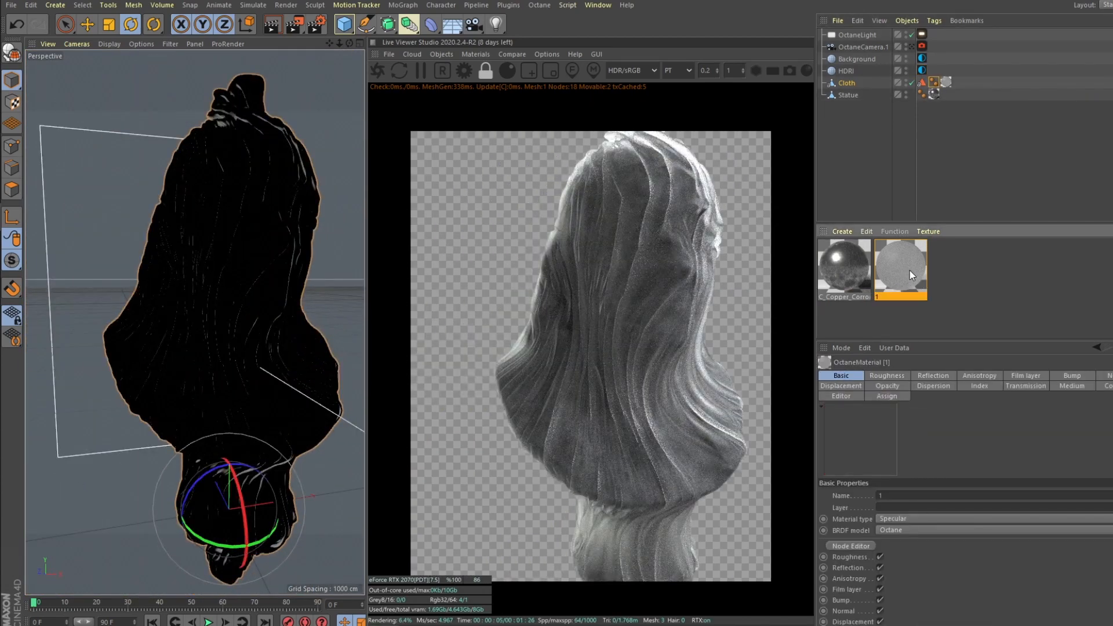
- Review material 1's roughness, anisotropy, film layer and the noise texture driving its bump
double_click(900, 264)
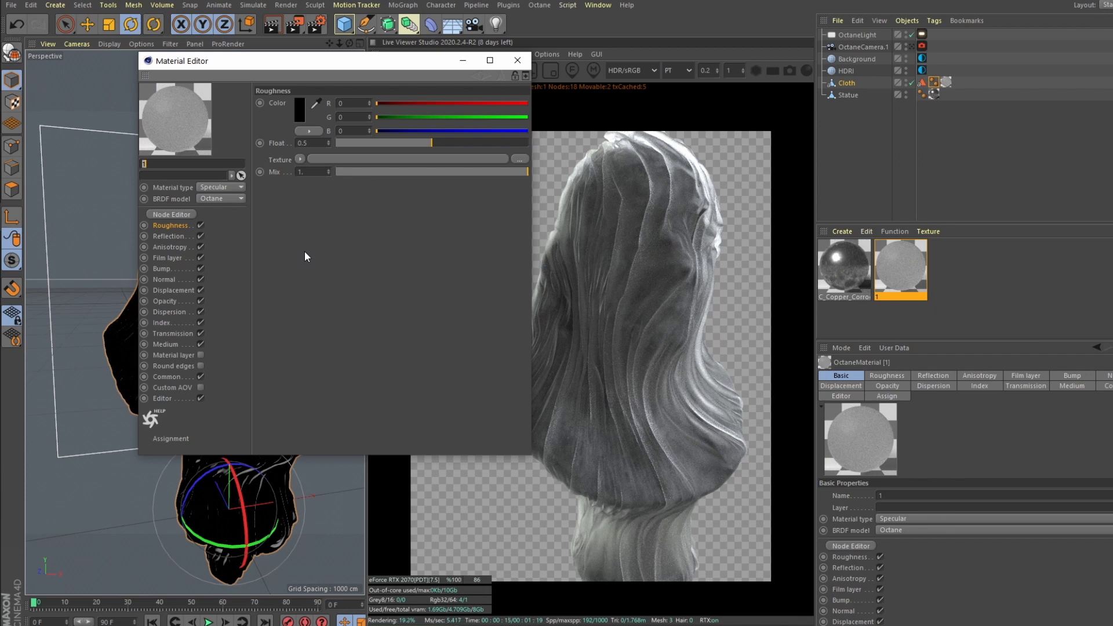
mouse_move(306, 207)
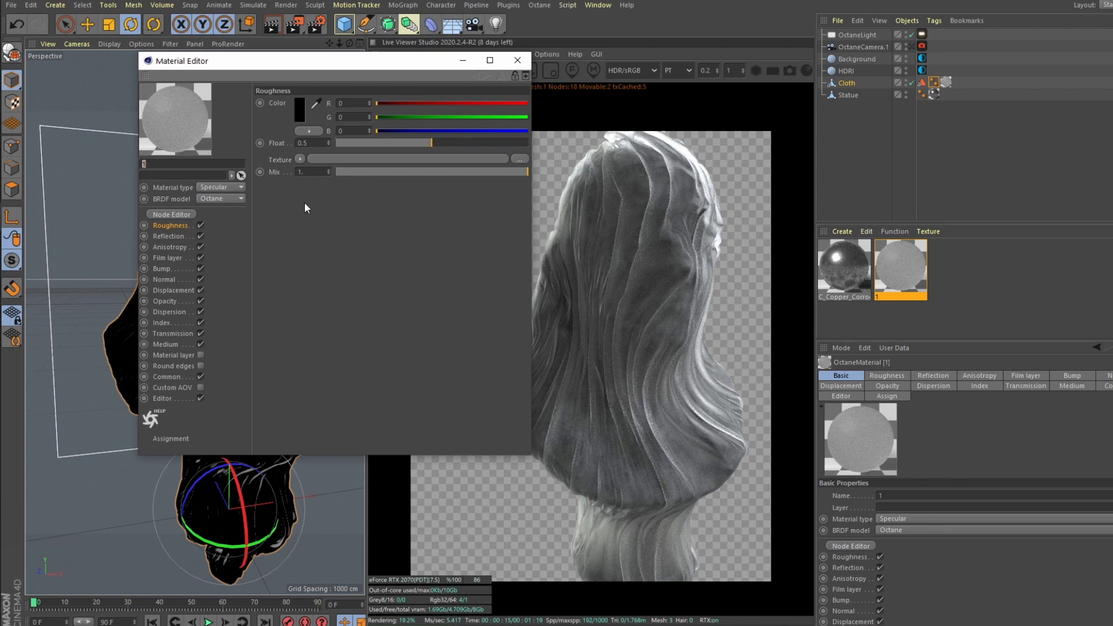
left_click(306, 142)
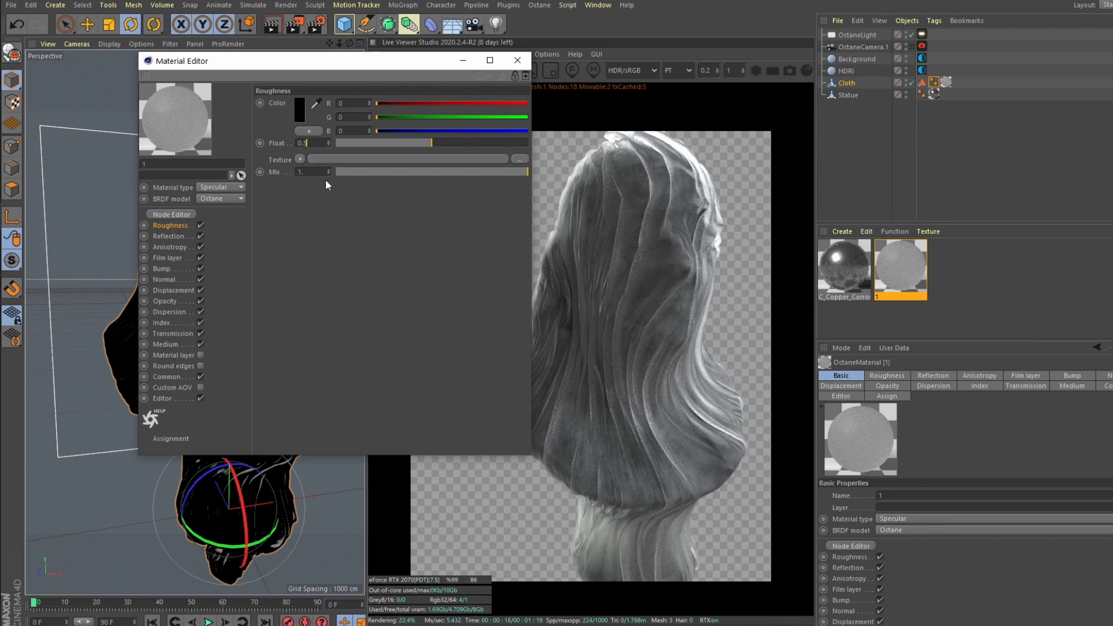
left_click(171, 246)
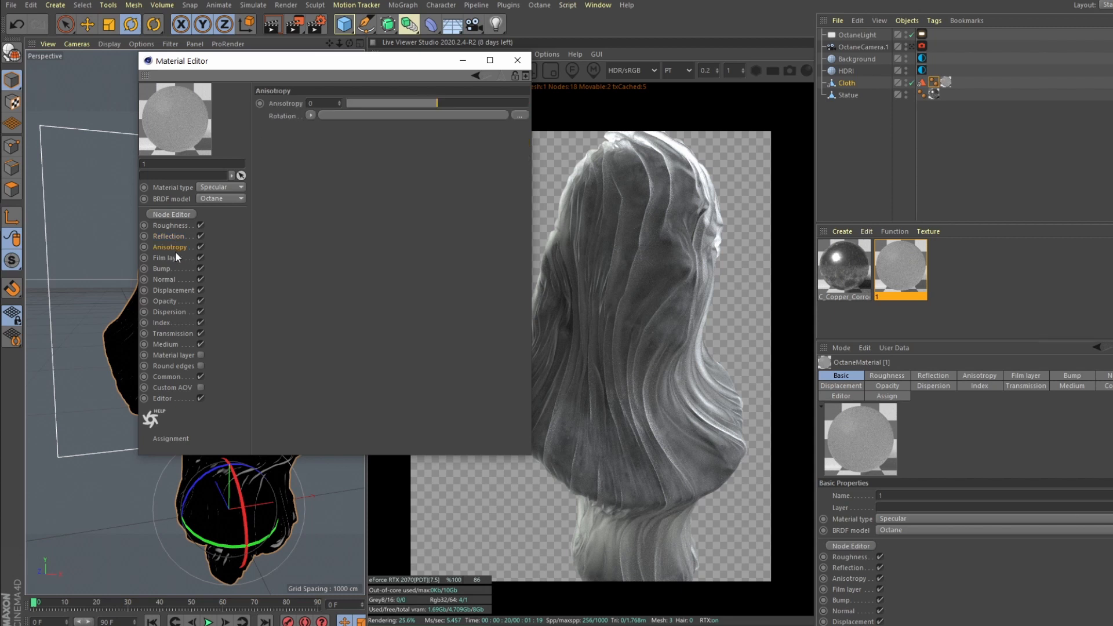
left_click(168, 257)
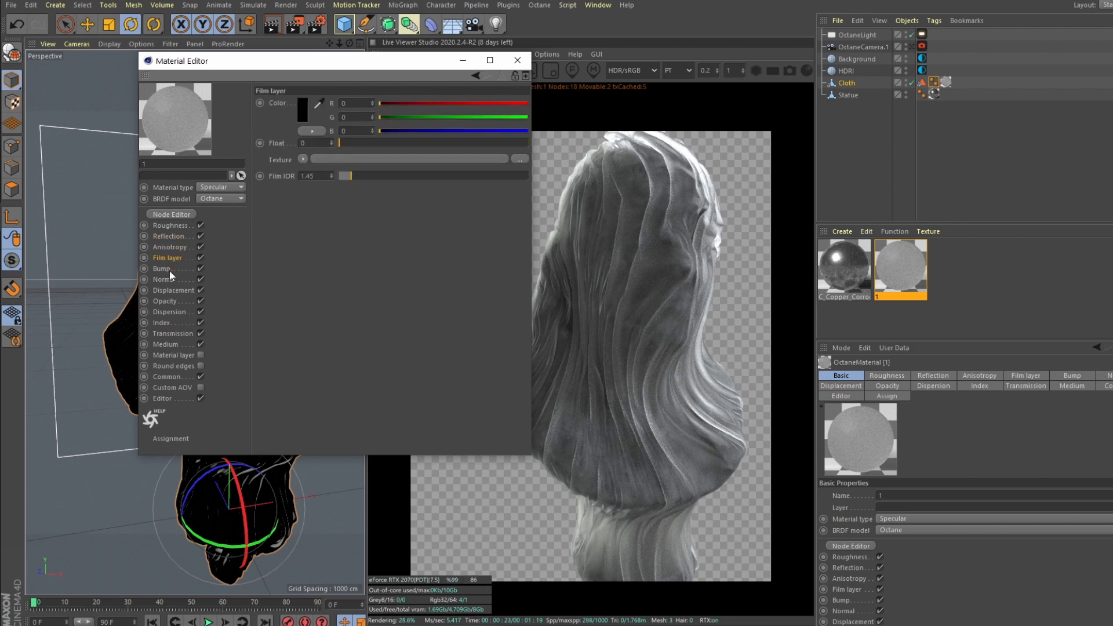
left_click(161, 268)
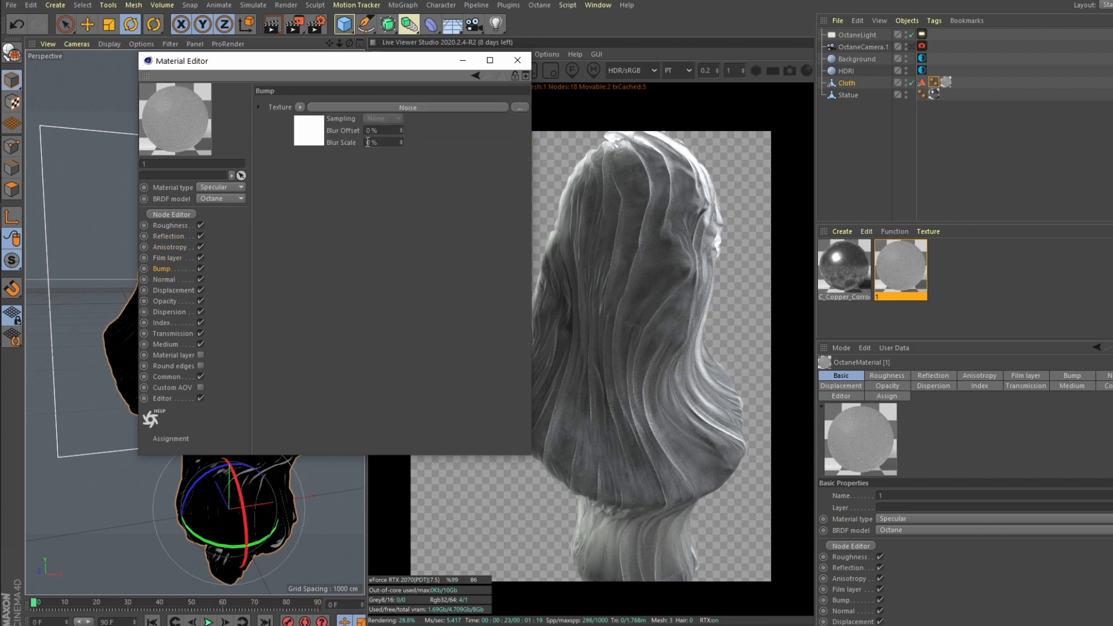
left_click(294, 88)
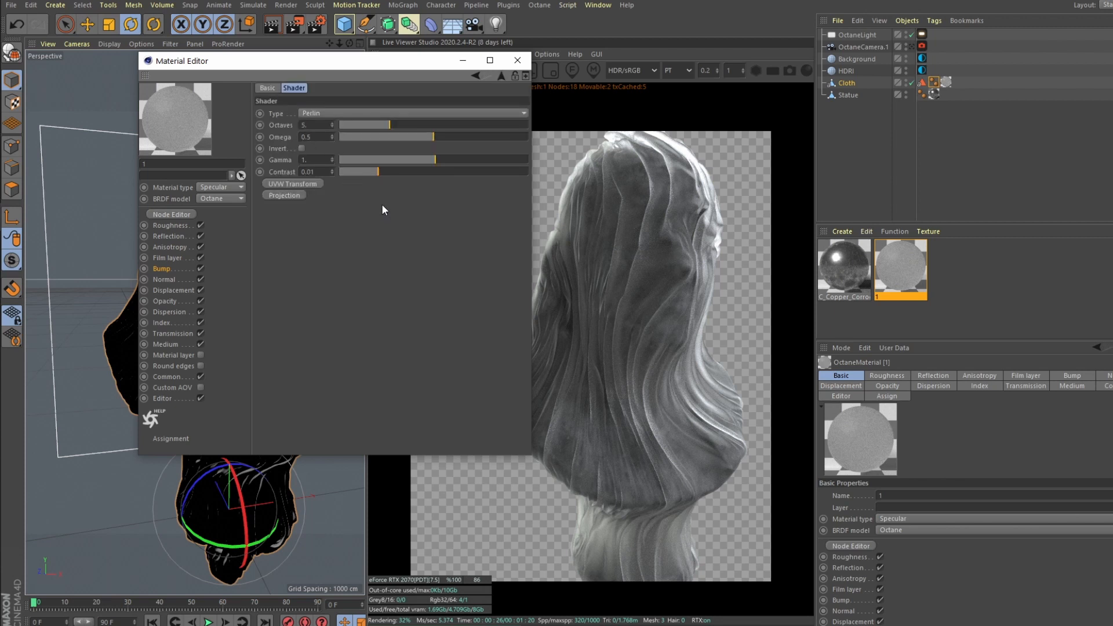
- Review displacement, index 1.3, transmission 0.9 and the scattering medium channel
left_click(172, 291)
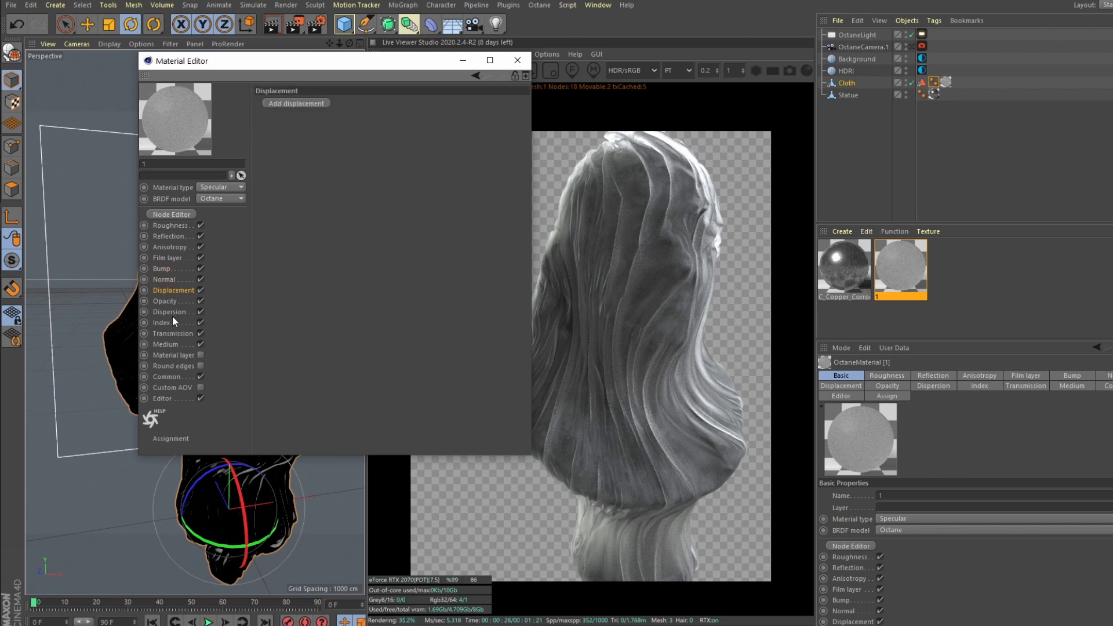
left_click(163, 322)
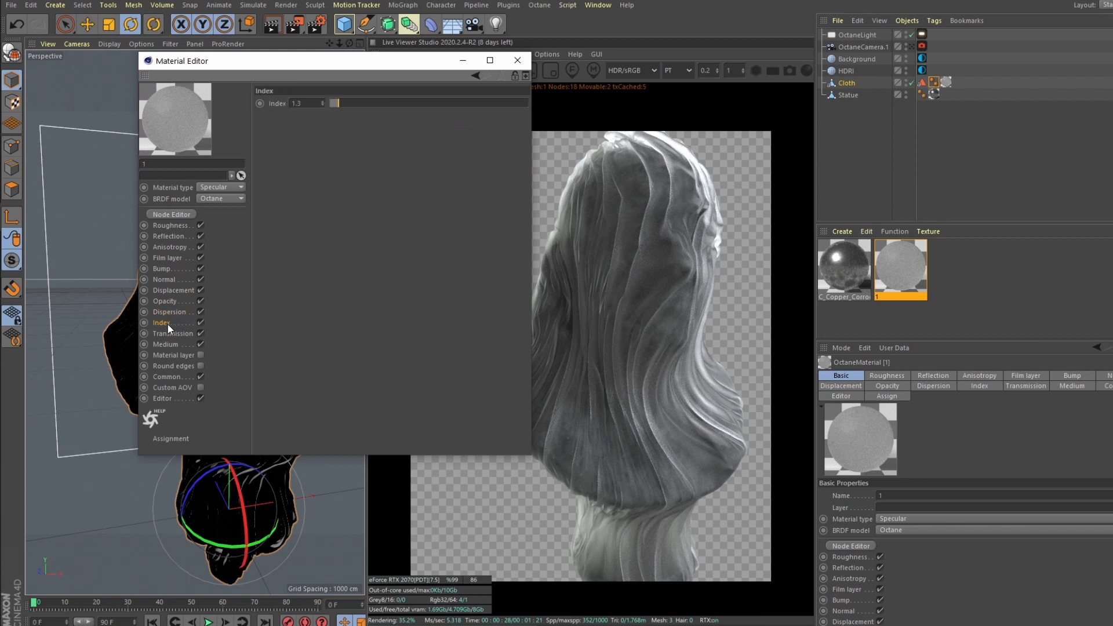
left_click(172, 333)
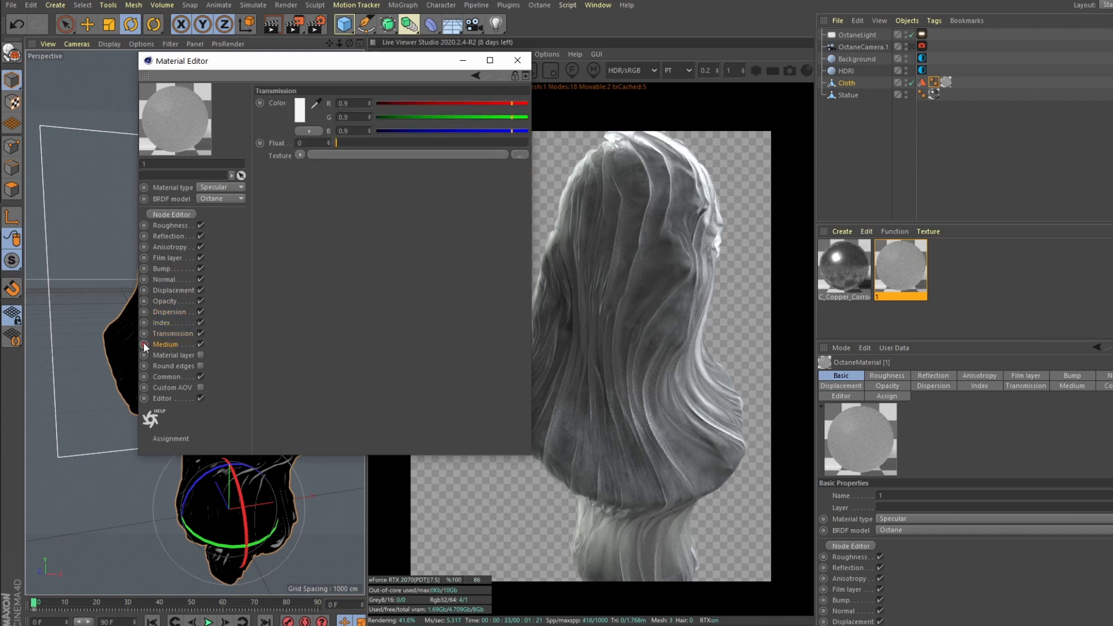
left_click(165, 345)
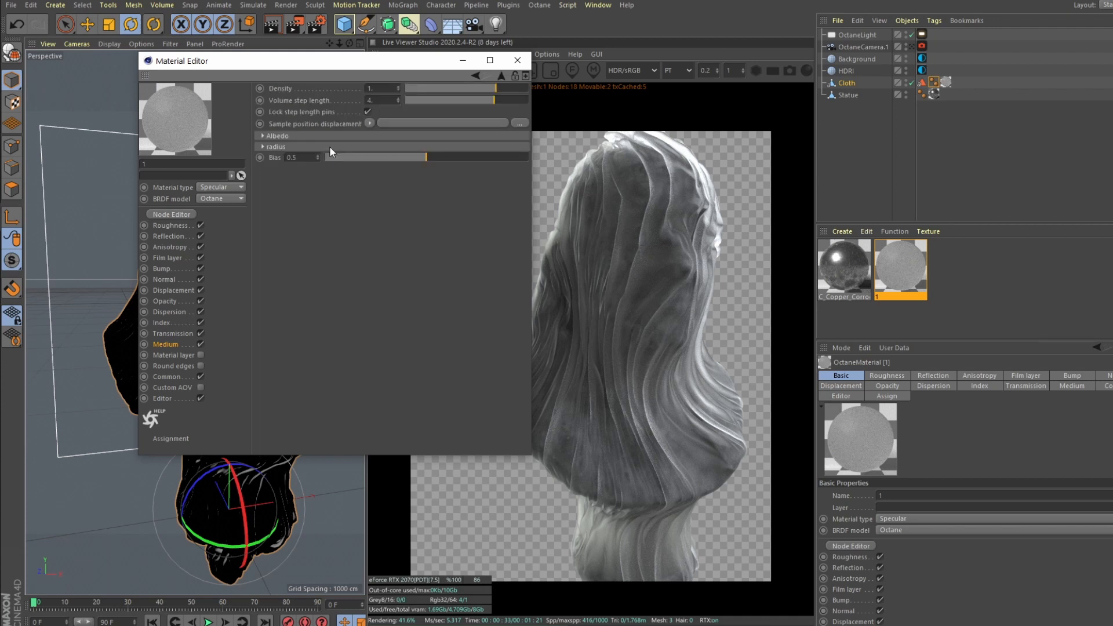
mouse_move(348, 220)
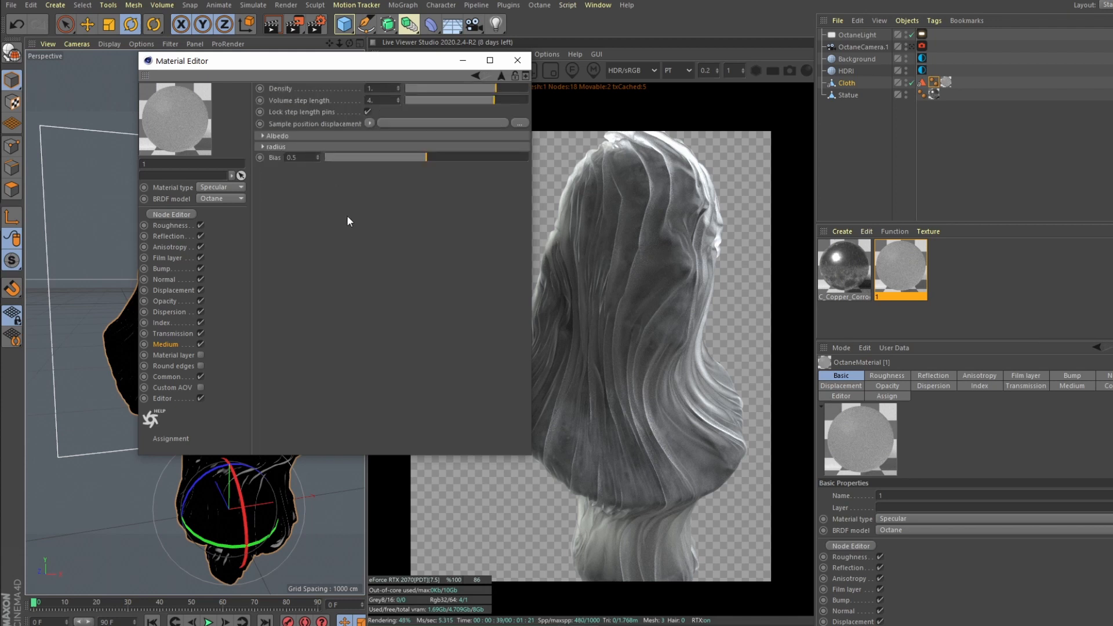
mouse_move(304, 152)
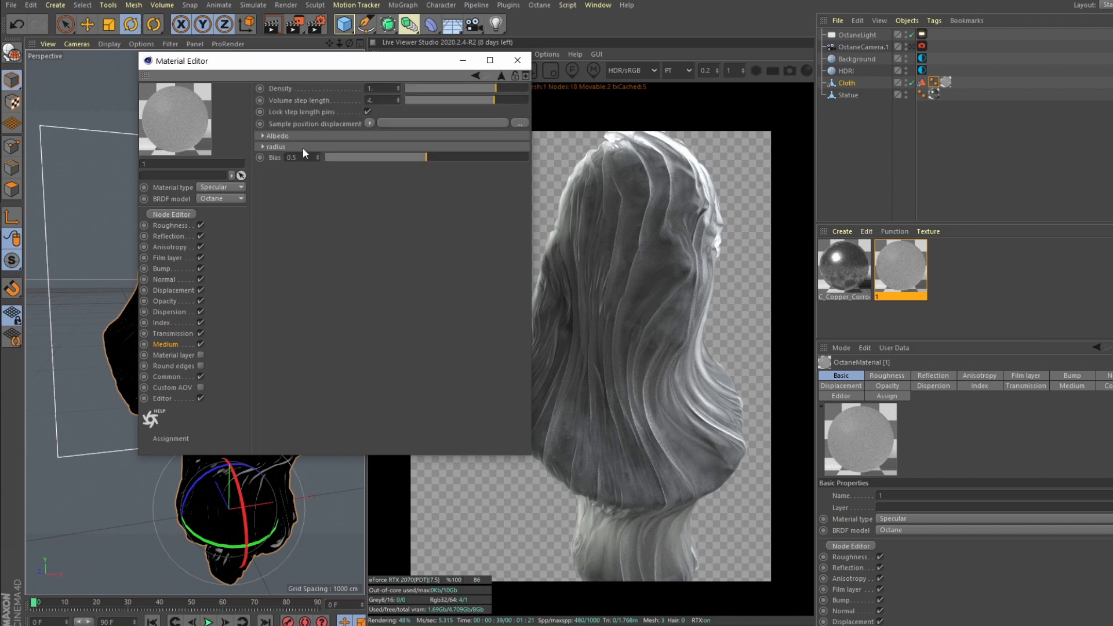
- Inspect the RandomWalk medium's warm albedo colour and 5 cm radius, leaving everything unchanged
left_click(263, 147)
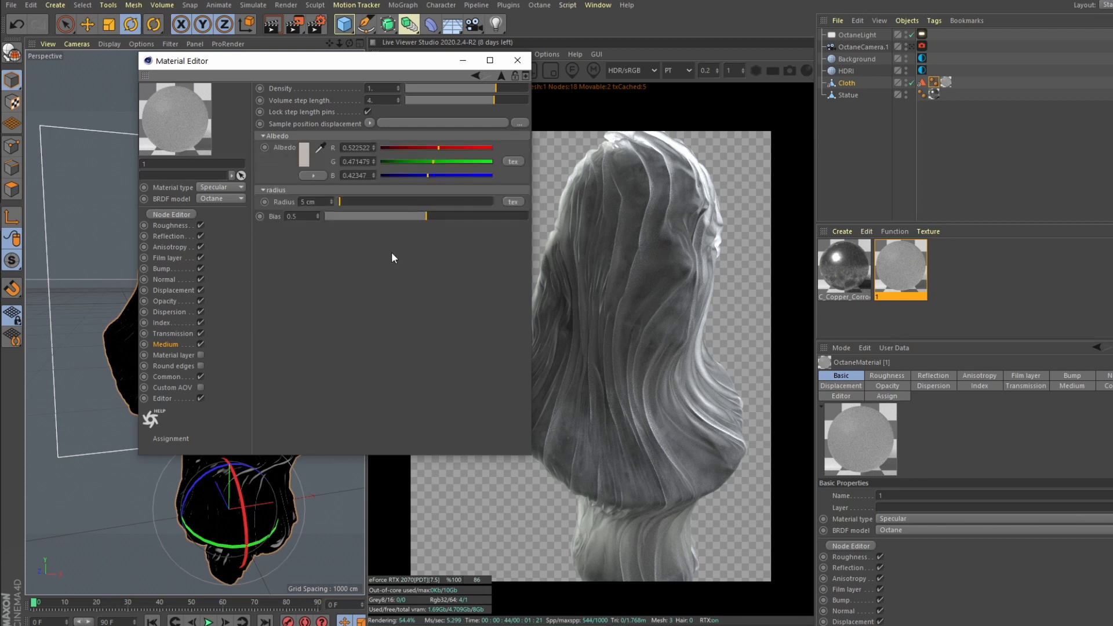
left_click(165, 344)
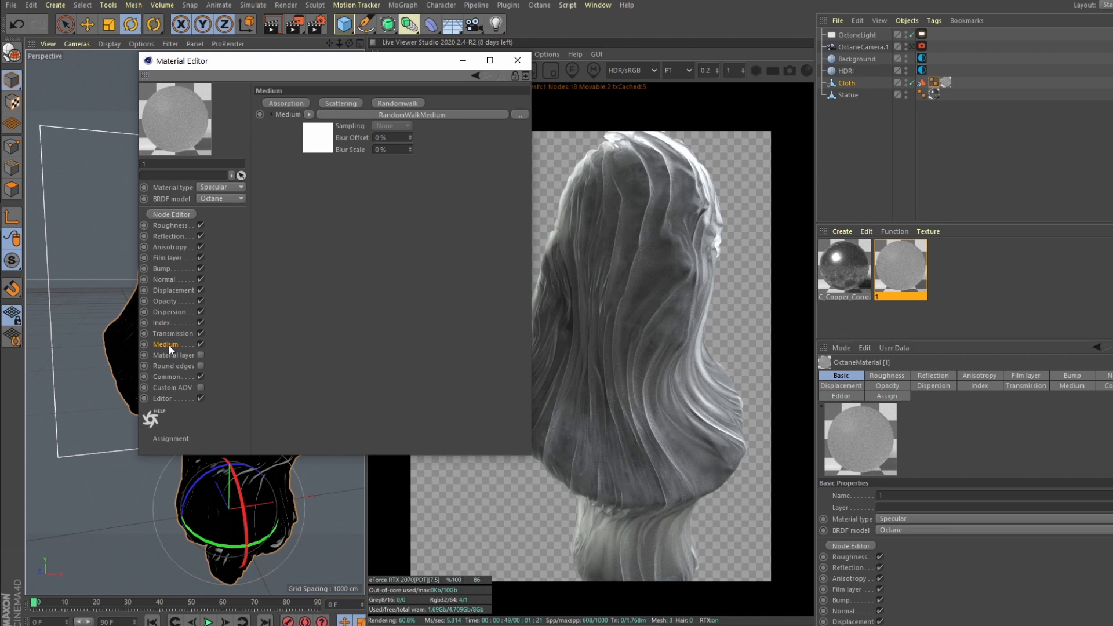
mouse_move(325, 147)
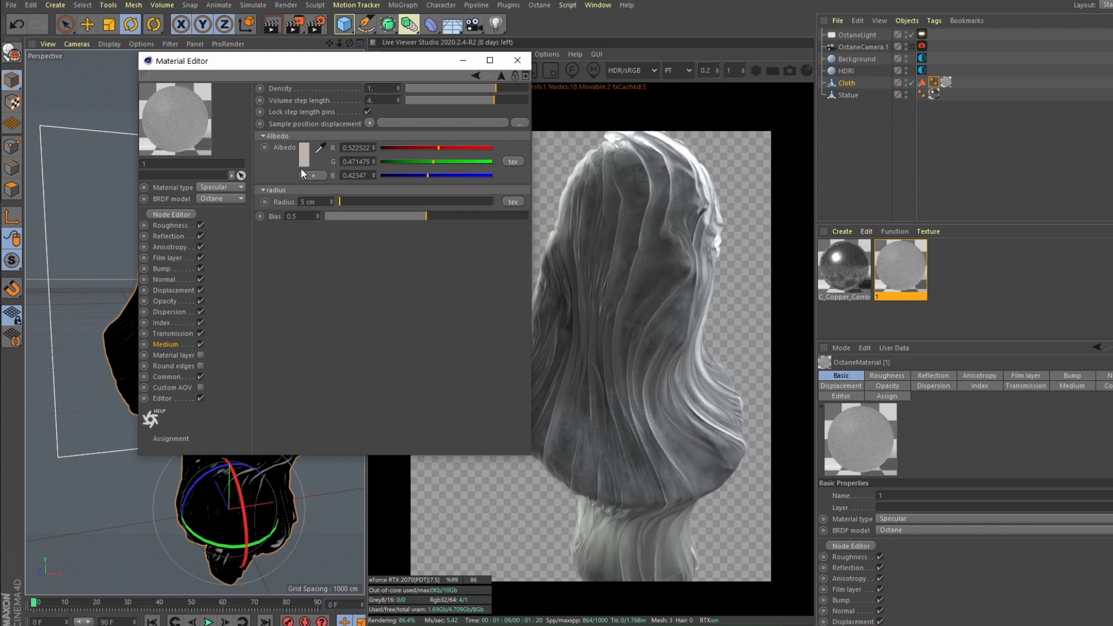
left_click(301, 152)
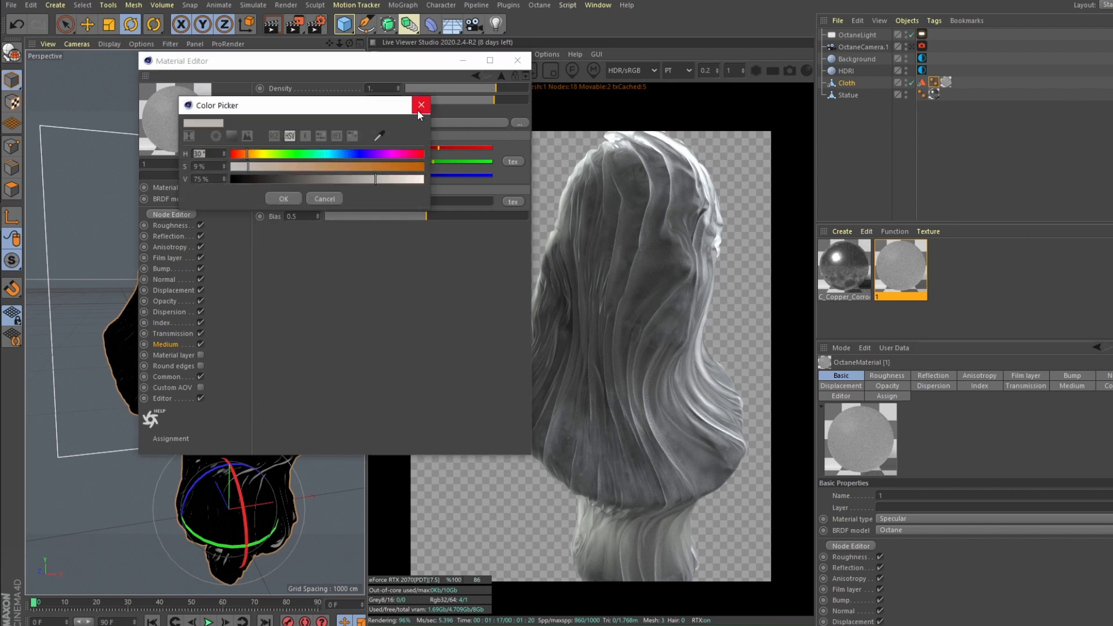
left_click(421, 105)
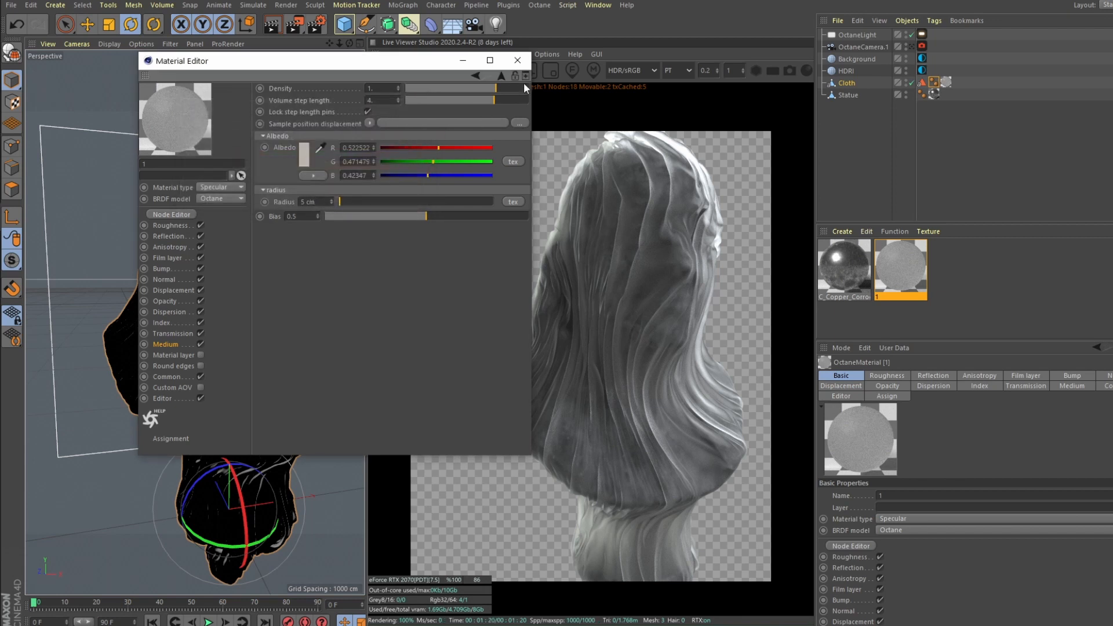
left_click(517, 60)
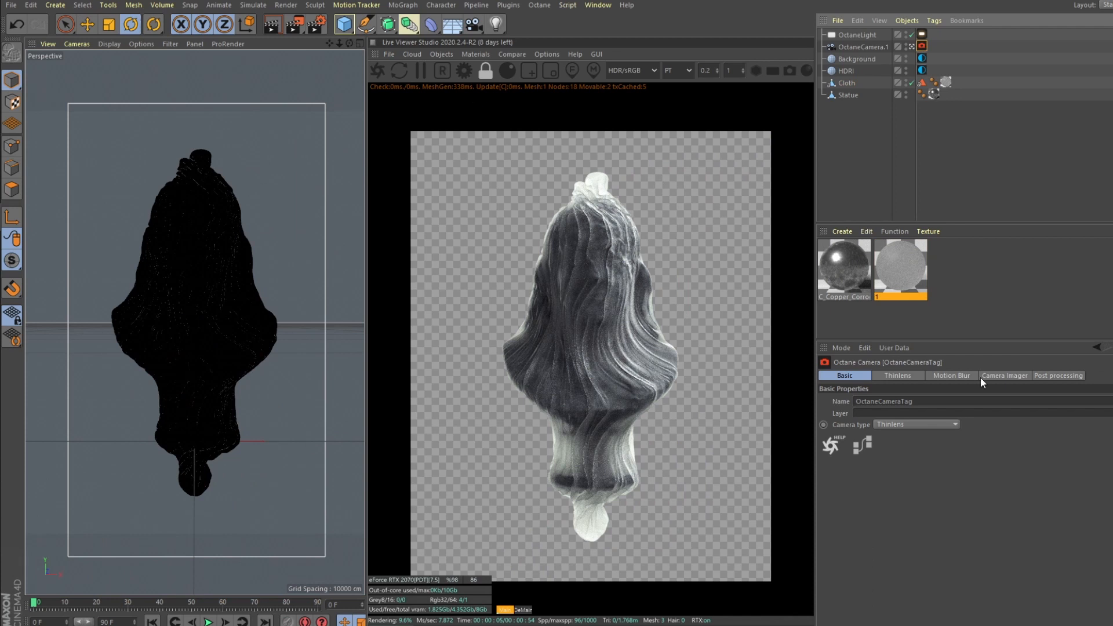
- Show the Camera Imager settings (exposure 1.08, sRGB) with Custom LUT at strength 0.45 expanded
left_click(1003, 375)
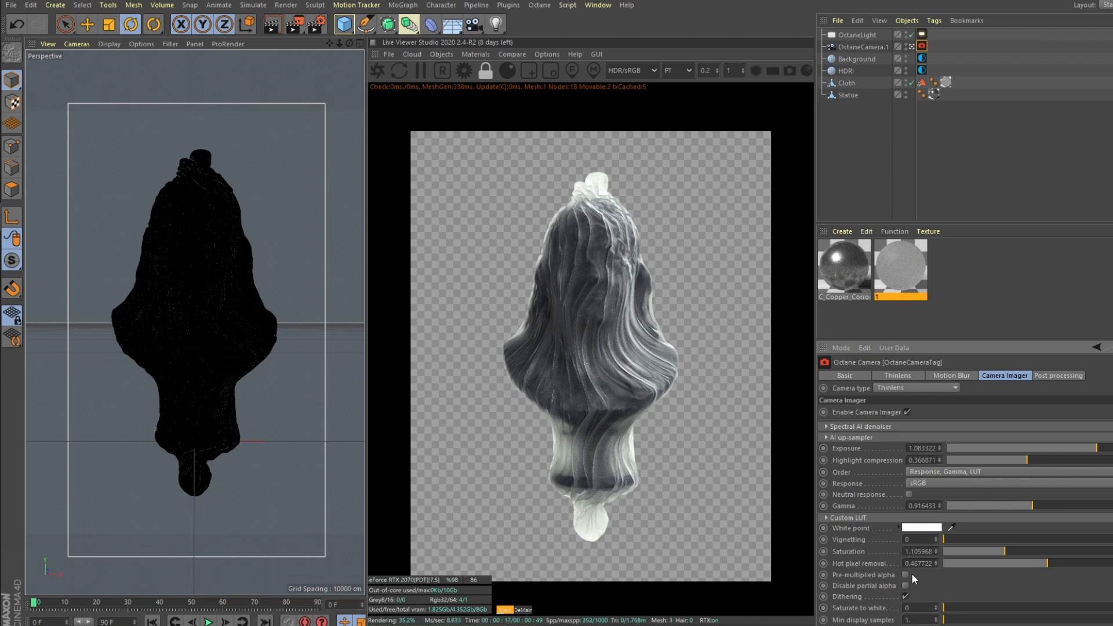
left_click(826, 517)
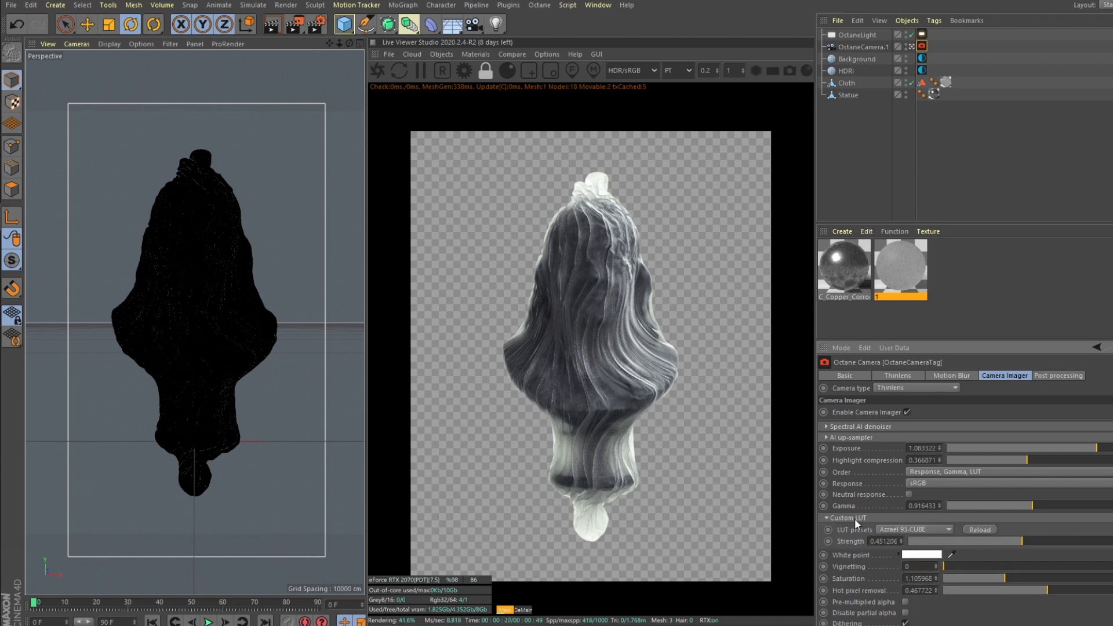